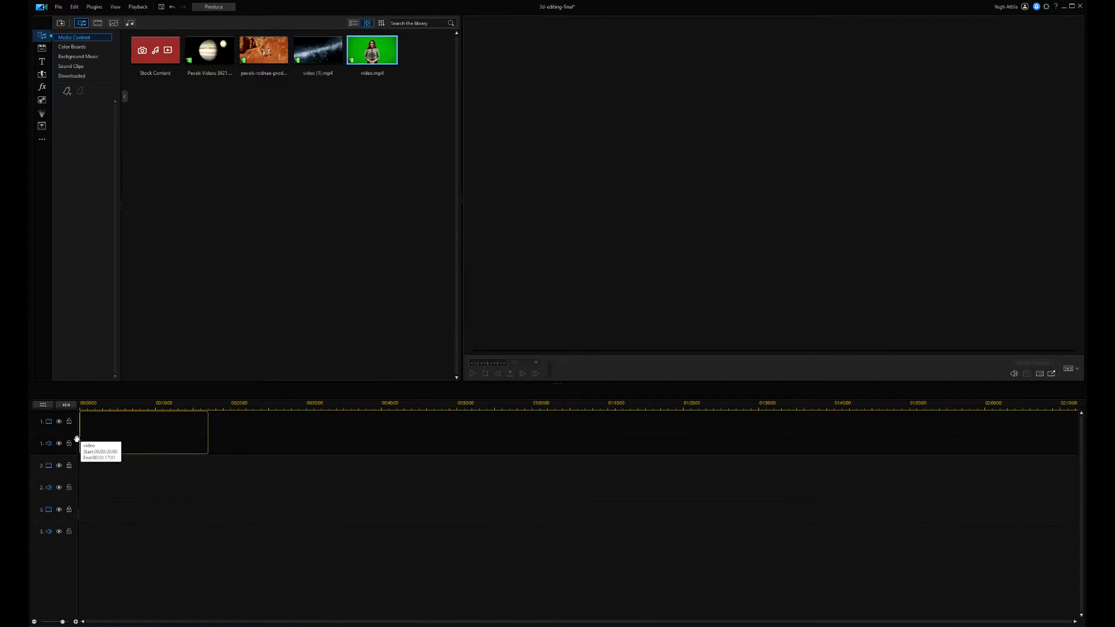
Place the green-screen presenter video.mp4 at the start of video track 1
left_click(143, 427)
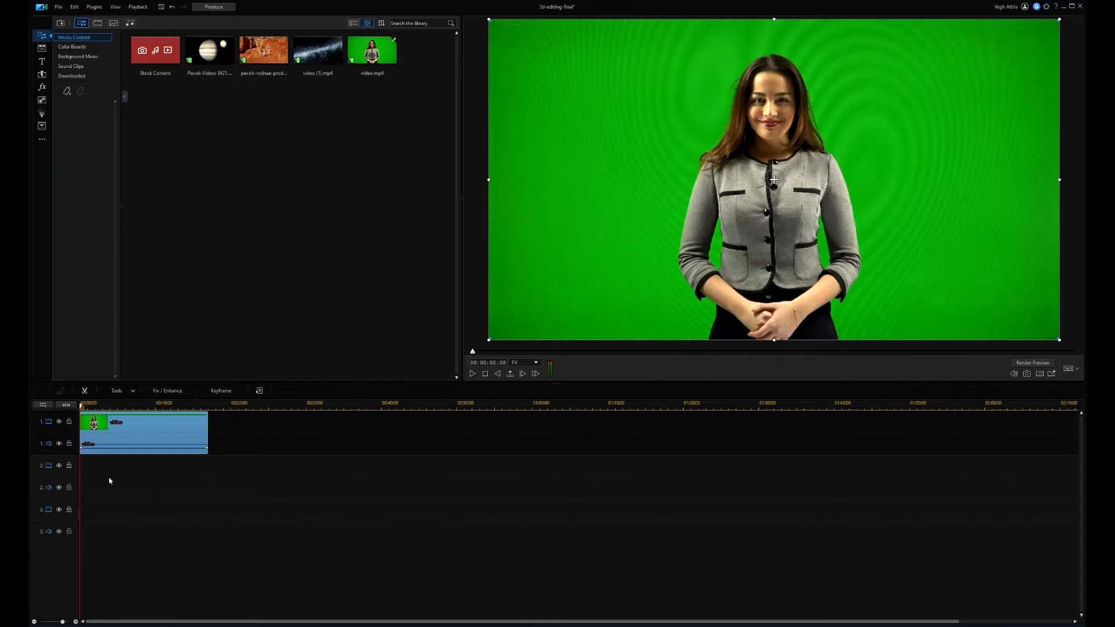
right_click(132, 444)
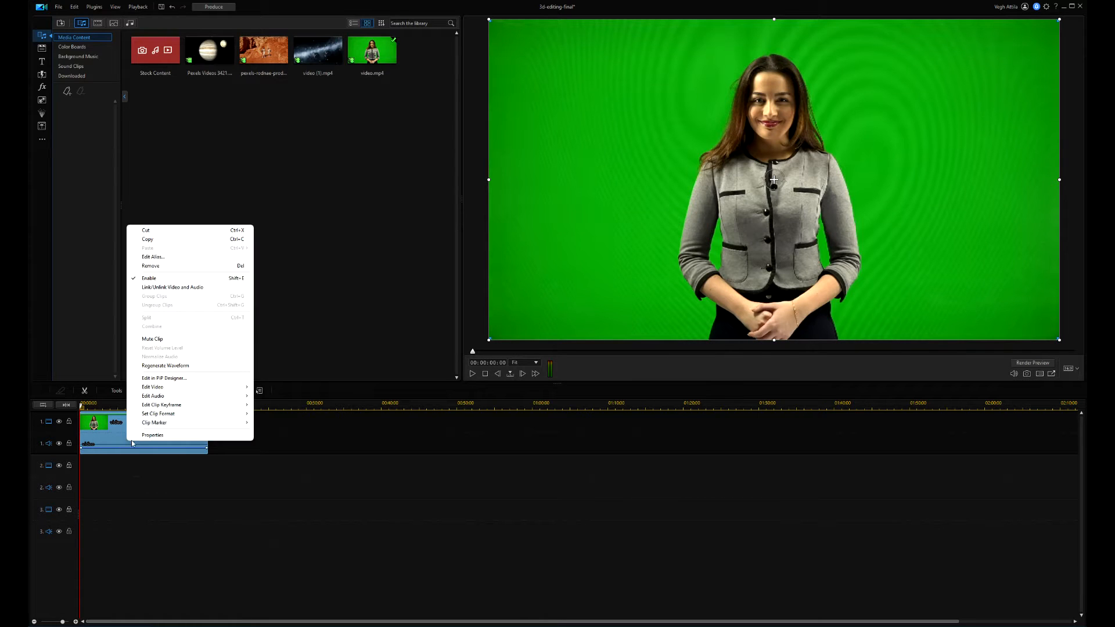
left_click(172, 287)
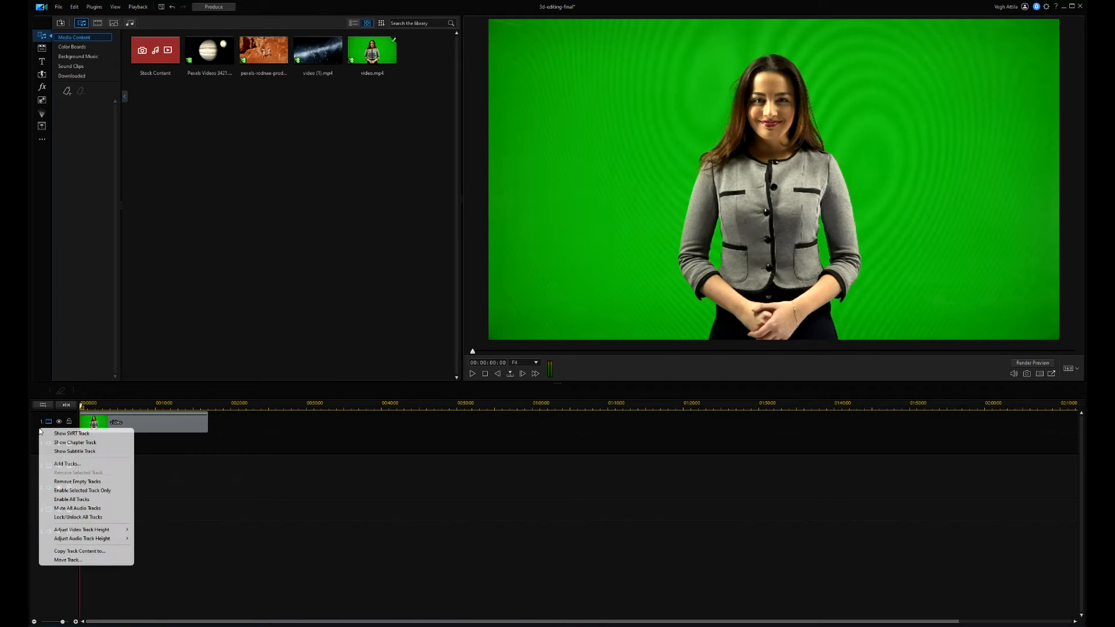
Add 4 video tracks above Track 1 in Track Manager
left_click(66, 463)
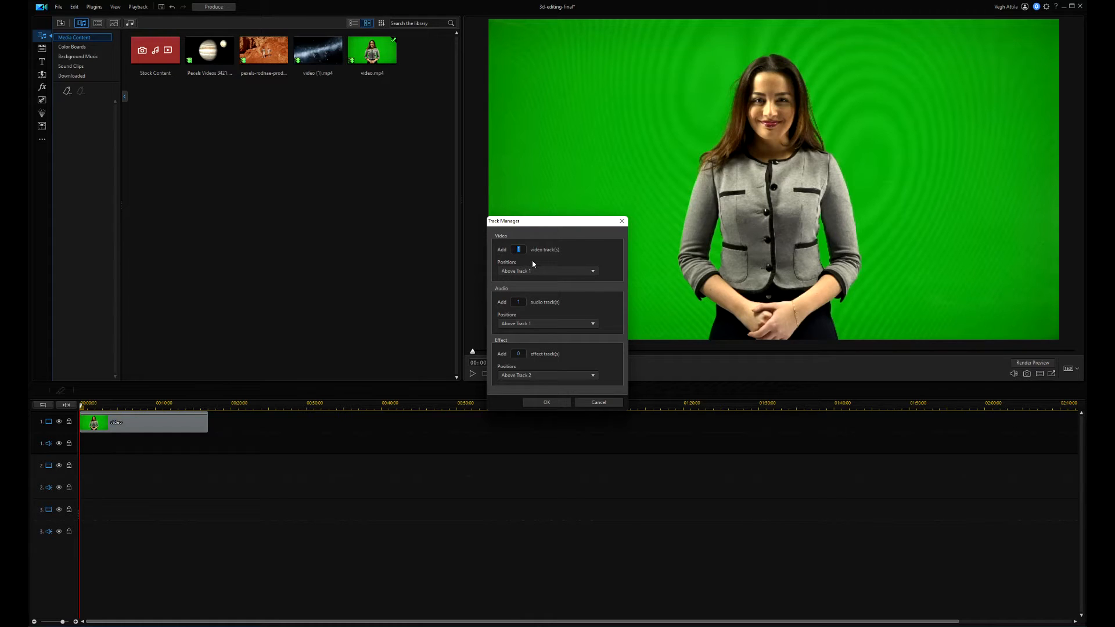
type("4")
left_click(518, 302)
type("0")
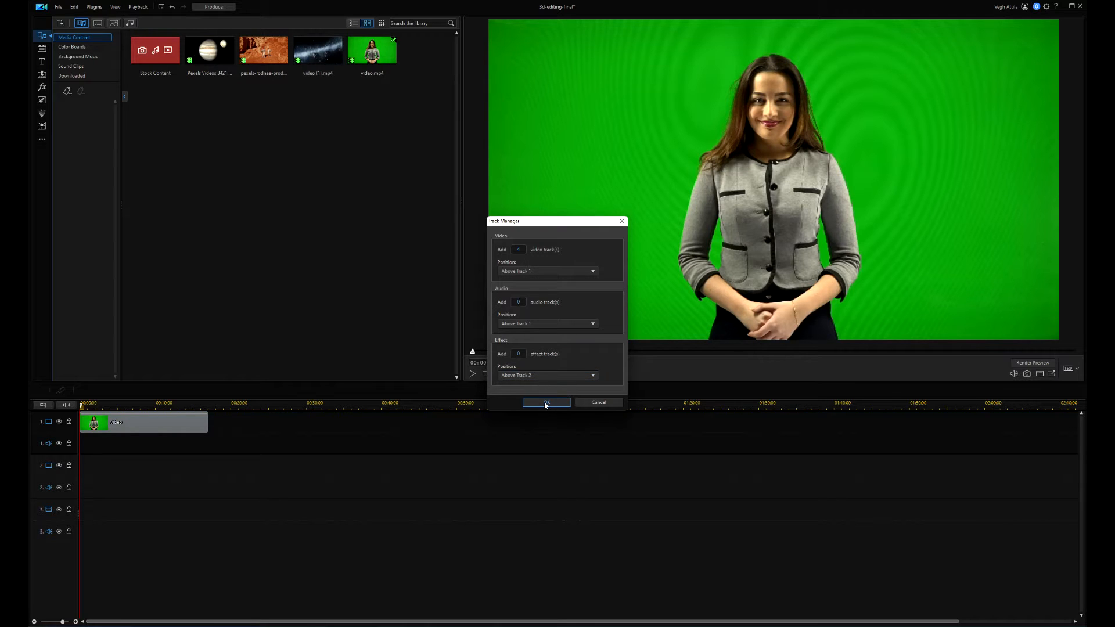
left_click(545, 403)
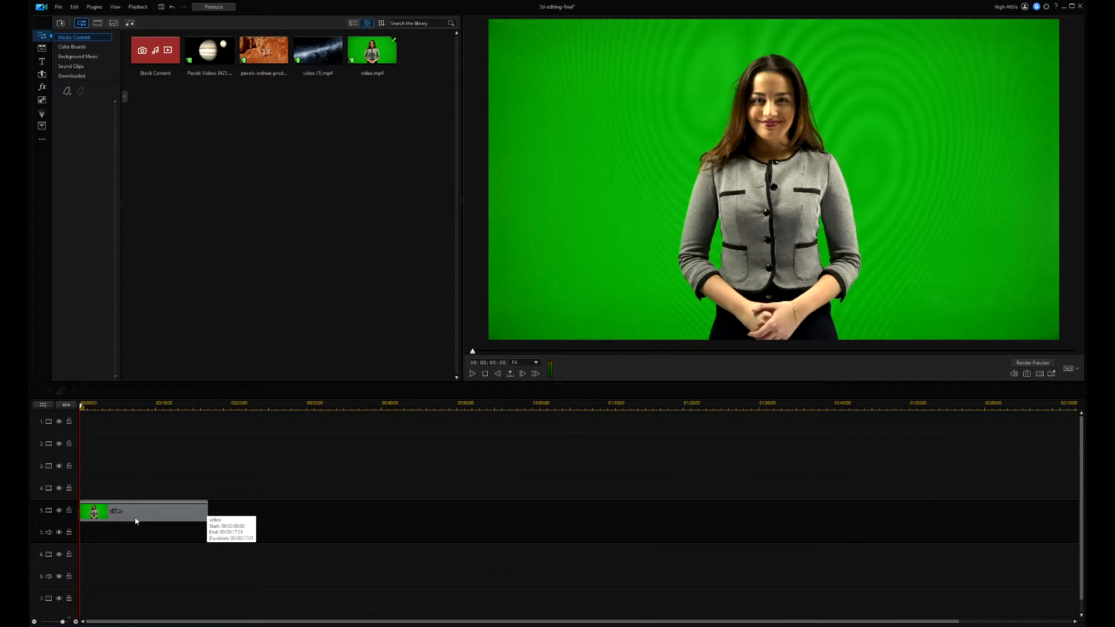
Put the grey wood texture from Downloaded on track 4, lasting 00:00:10:00
left_click(71, 76)
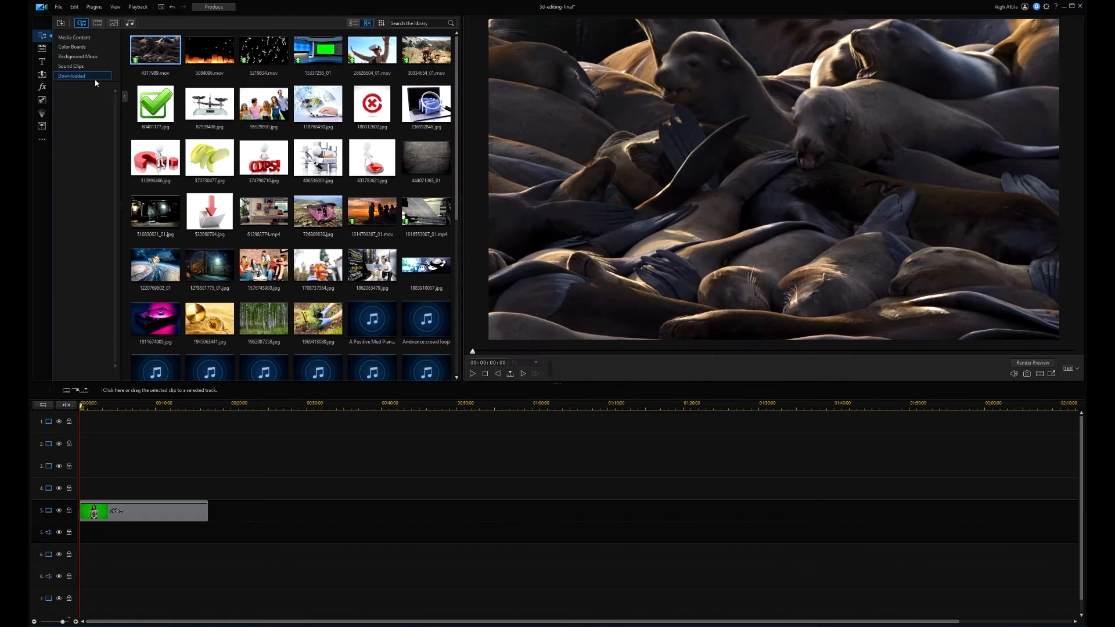
left_click(425, 157)
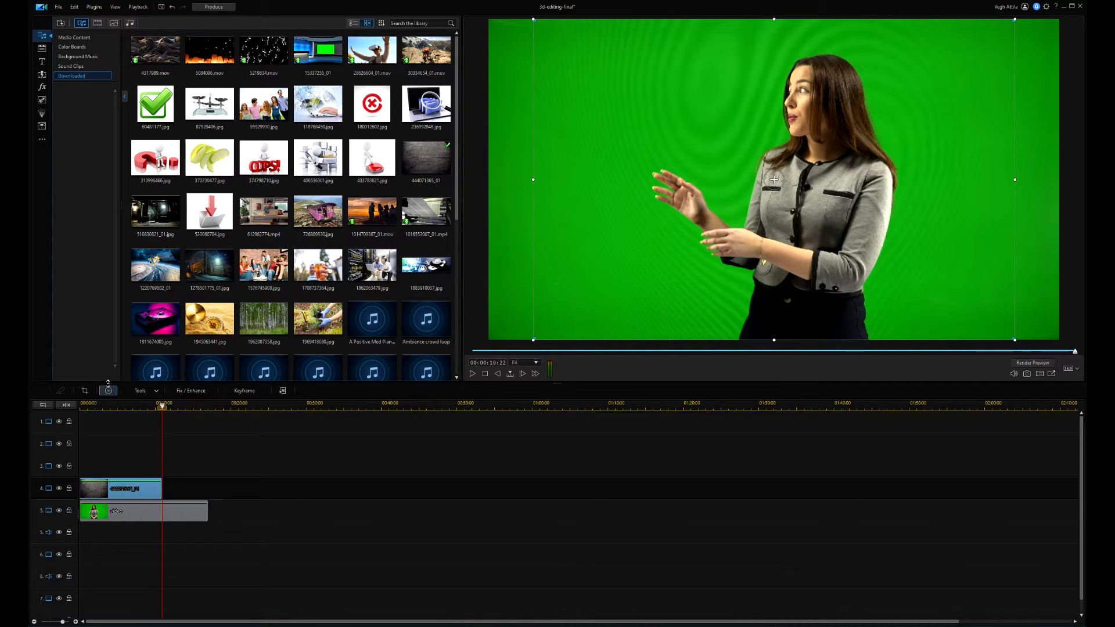
left_click(108, 390)
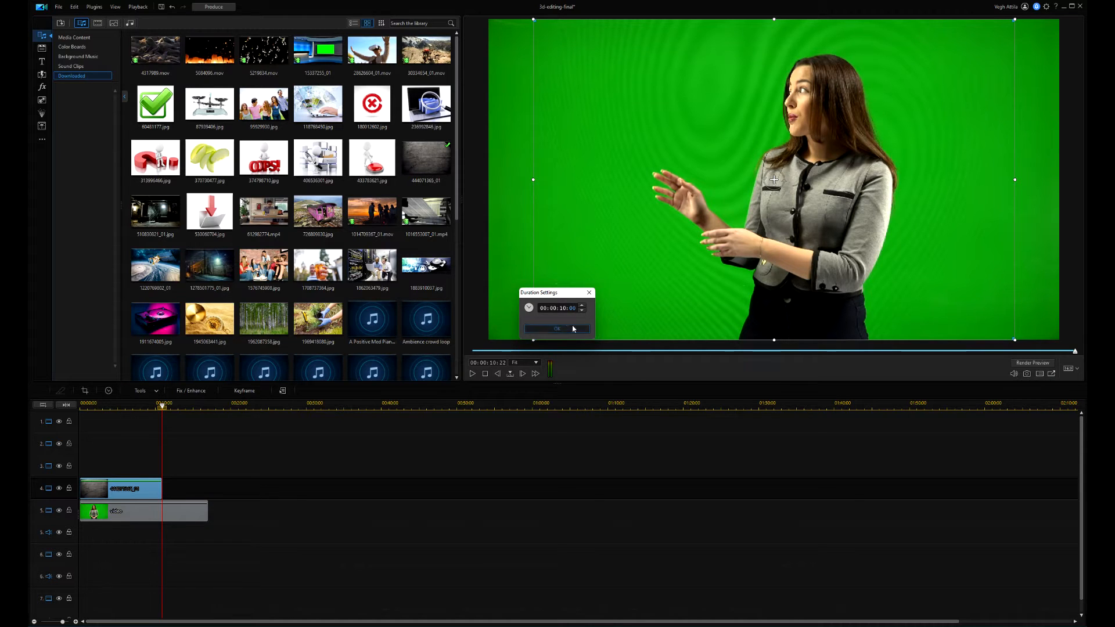
left_click(556, 329)
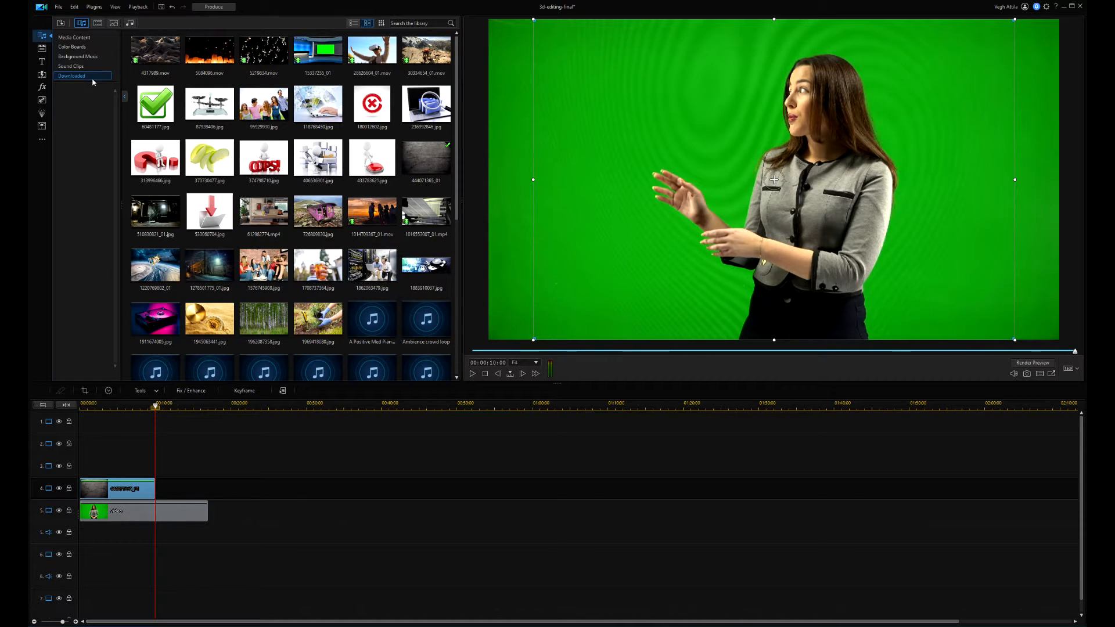
left_click(75, 37)
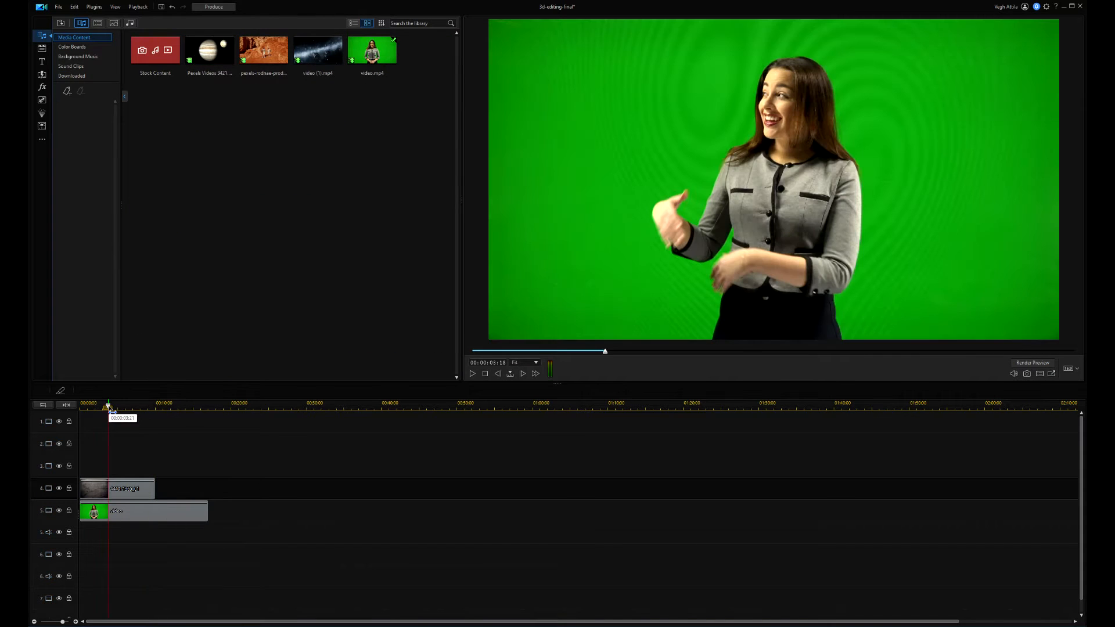
Chroma-key the presenter's green backdrop with Color Range 55 and Denoise 45
left_click(143, 510)
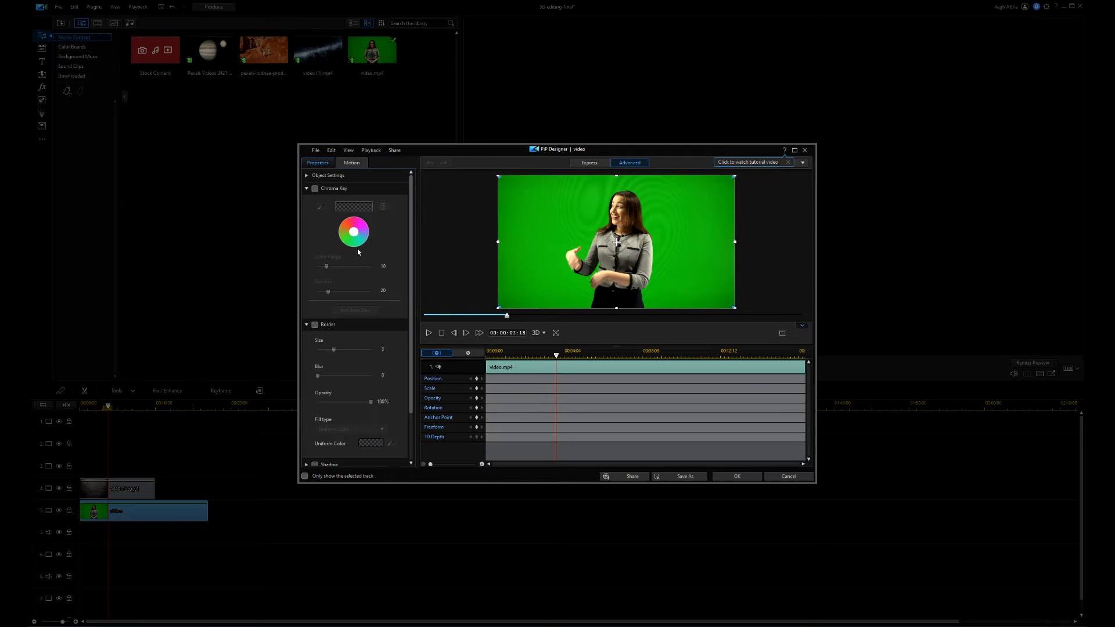
left_click(314, 188)
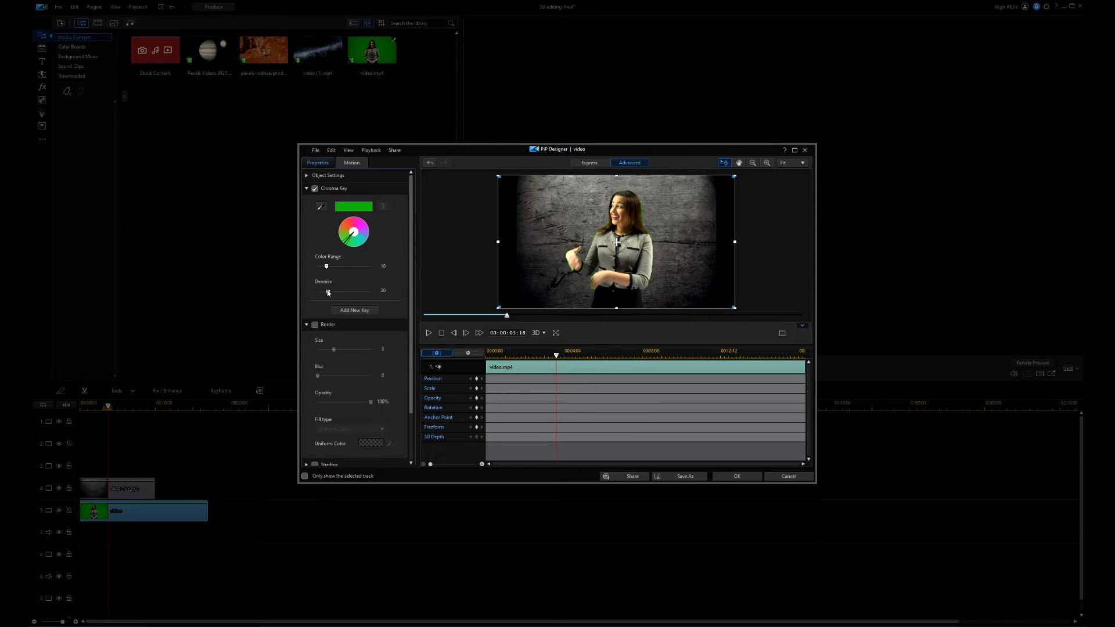
left_click_drag(328, 291, 335, 291)
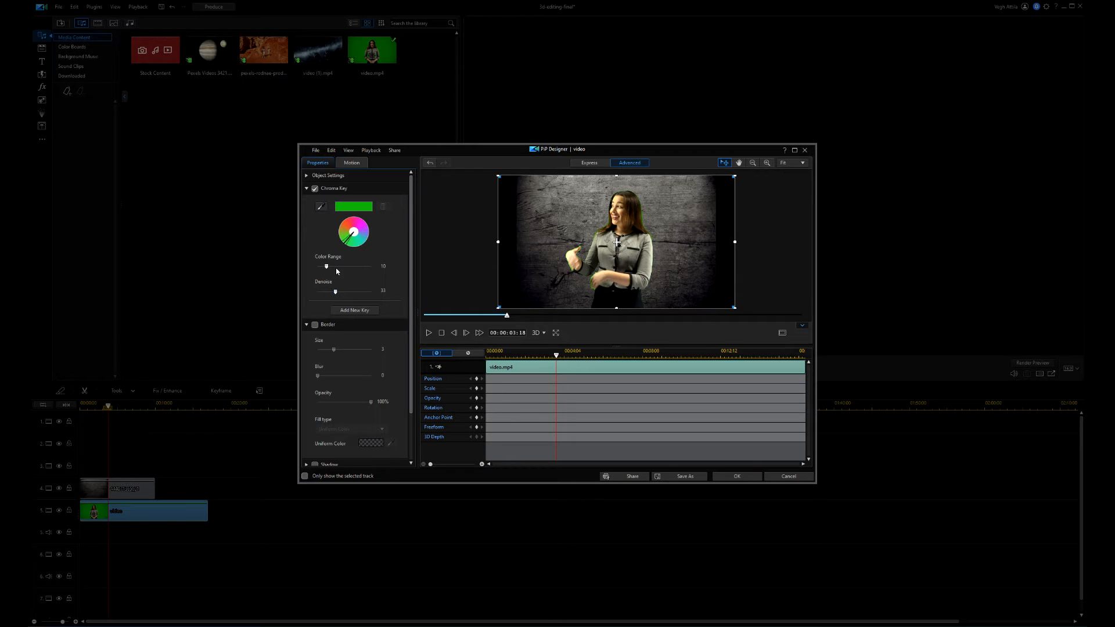
left_click_drag(326, 266, 340, 266)
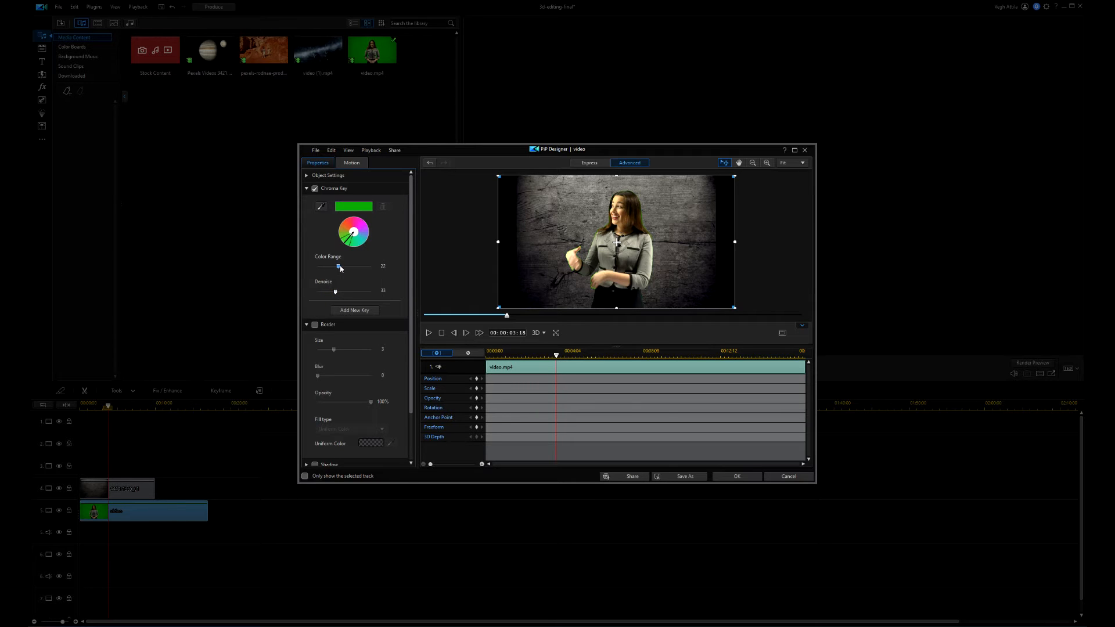
left_click_drag(340, 266, 330, 266)
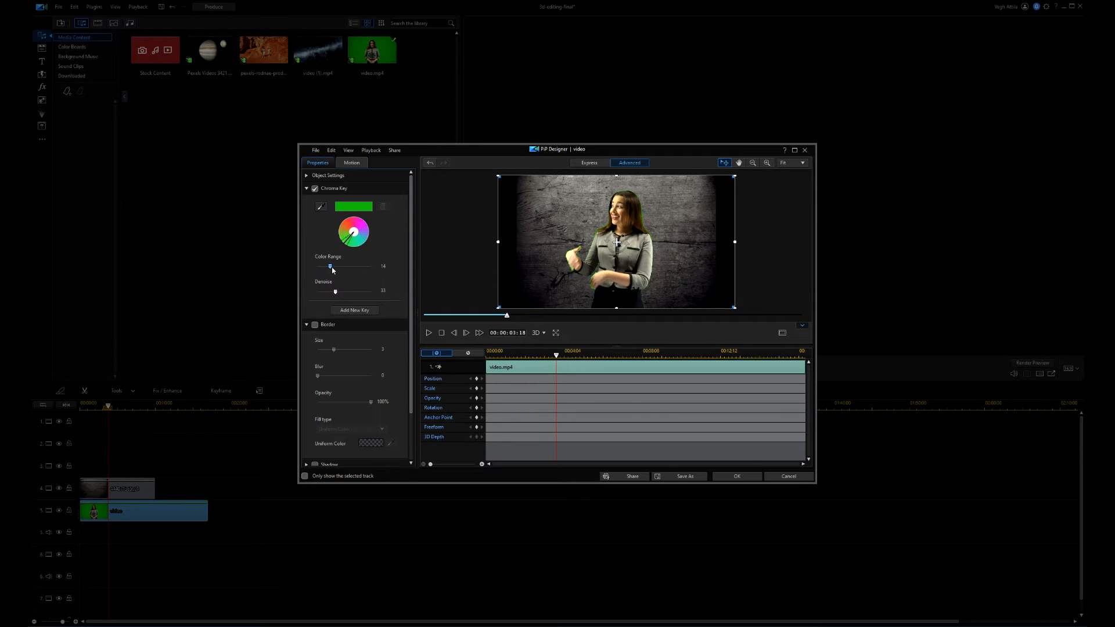
left_click_drag(330, 266, 340, 266)
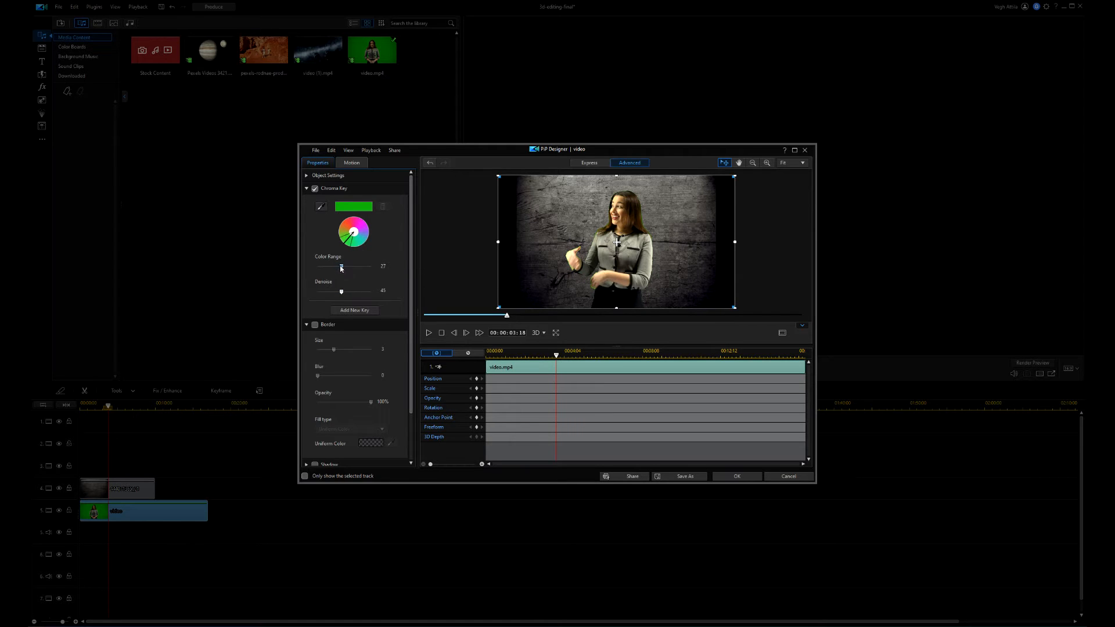
left_click_drag(341, 266, 354, 266)
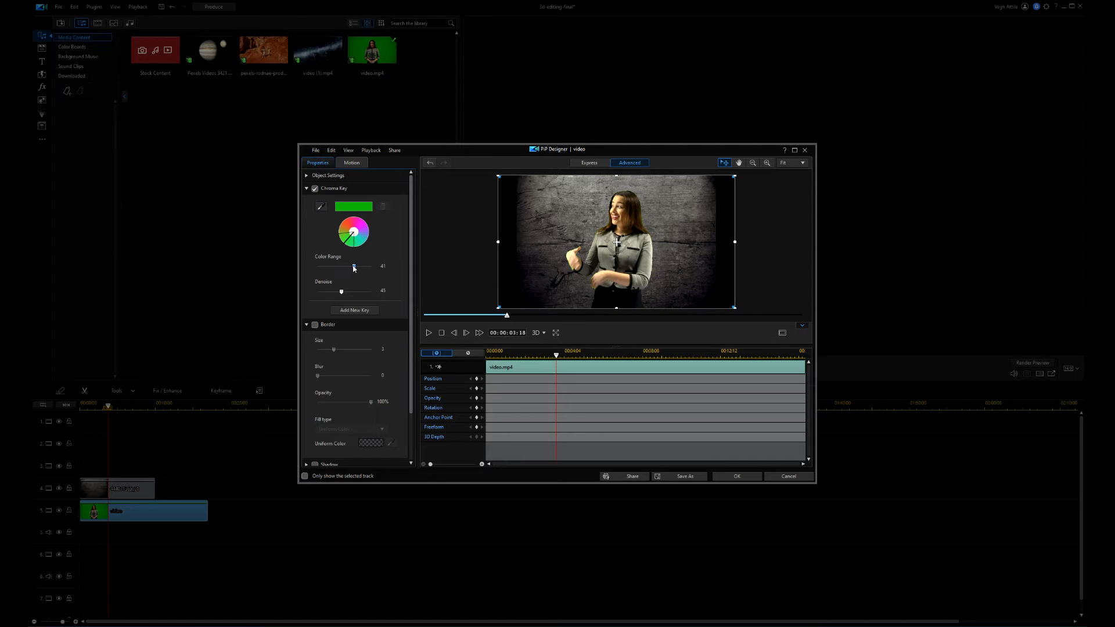
left_click_drag(353, 266, 349, 266)
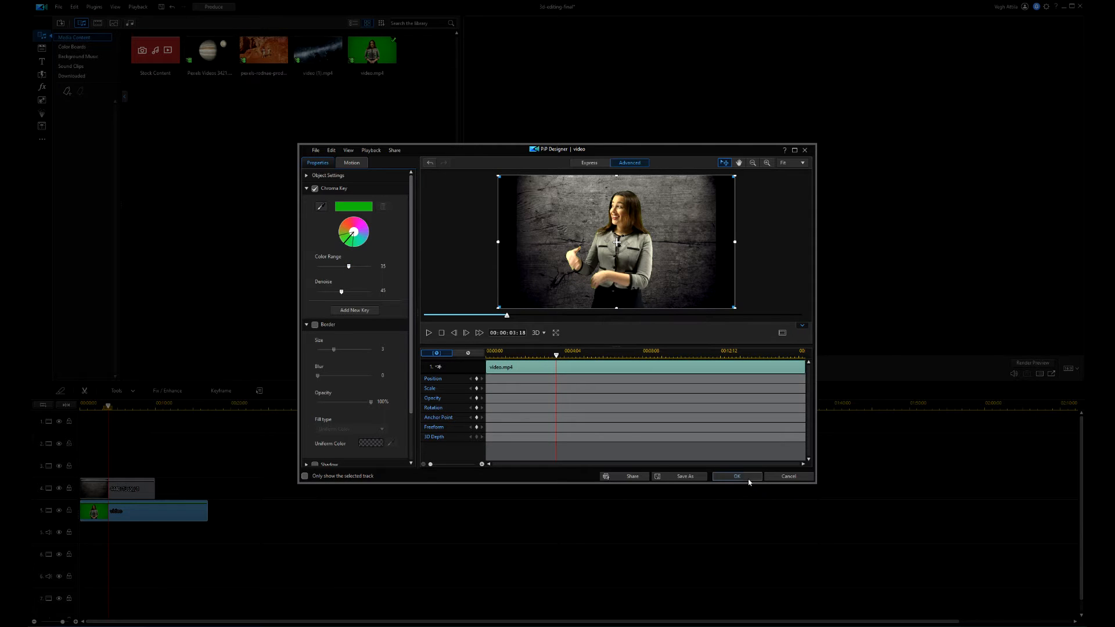
left_click(737, 475)
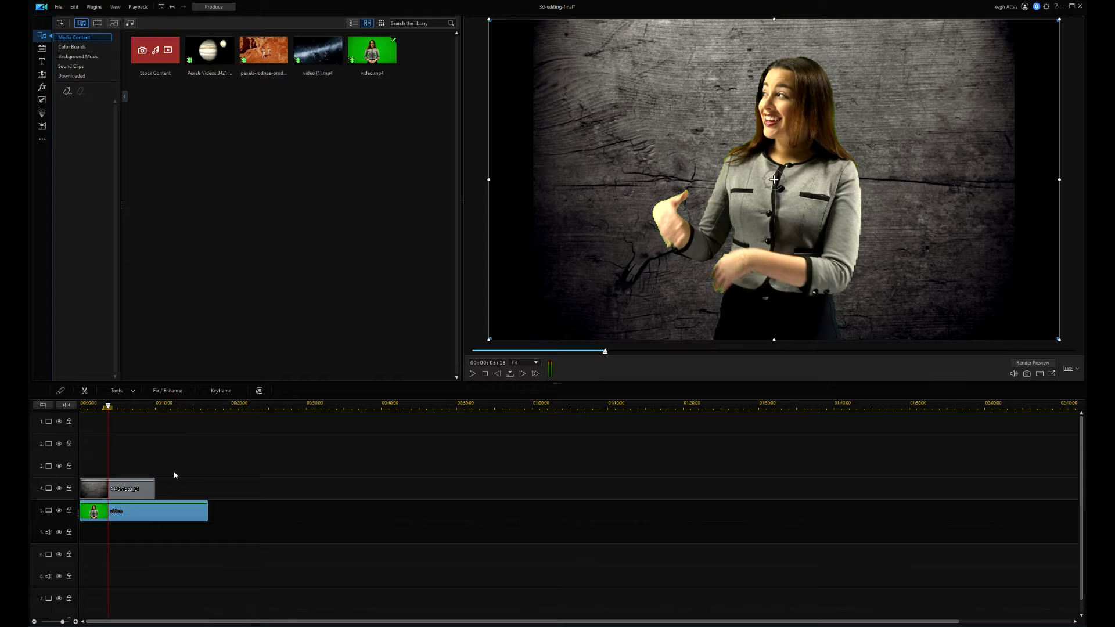
Add a second chroma key on the yellow-green spill, raising its colour range and denoise
double_click(142, 510)
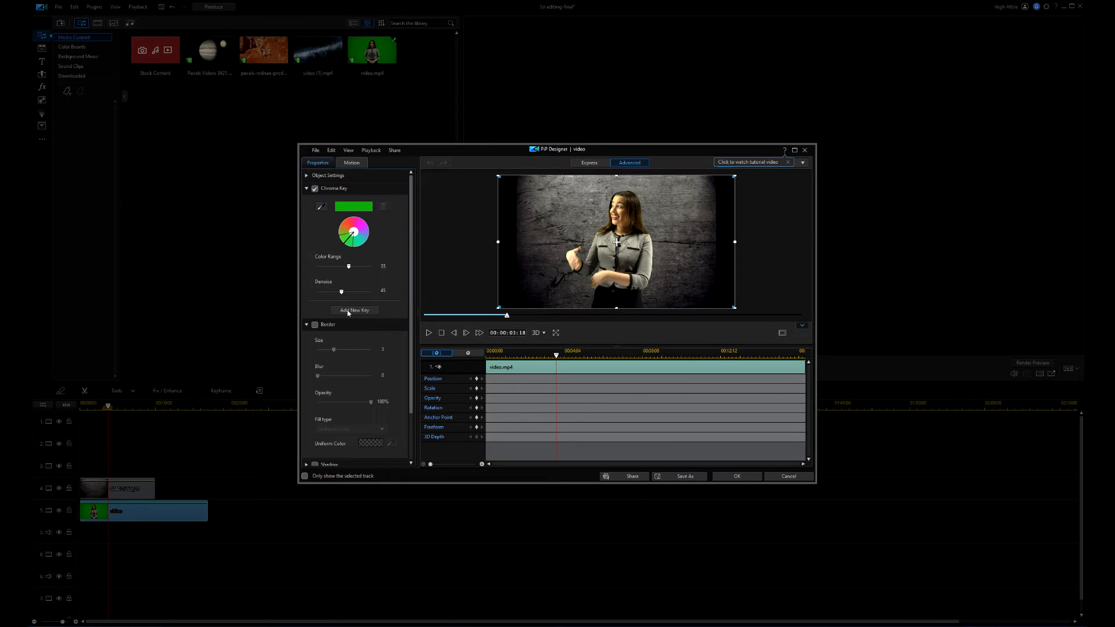
left_click(354, 310)
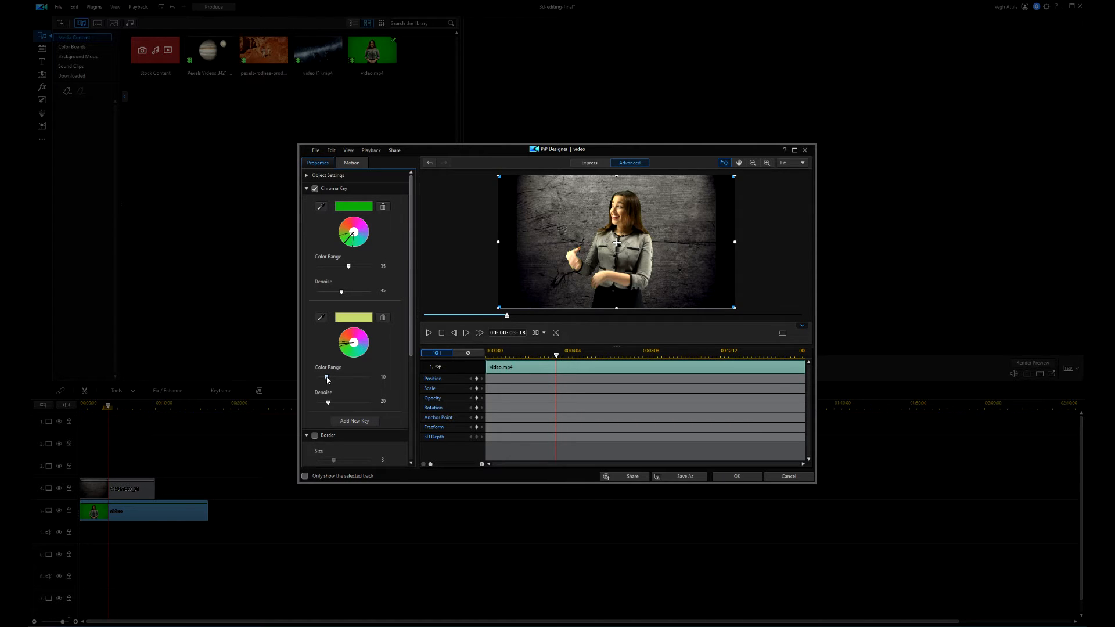
left_click_drag(327, 377, 336, 376)
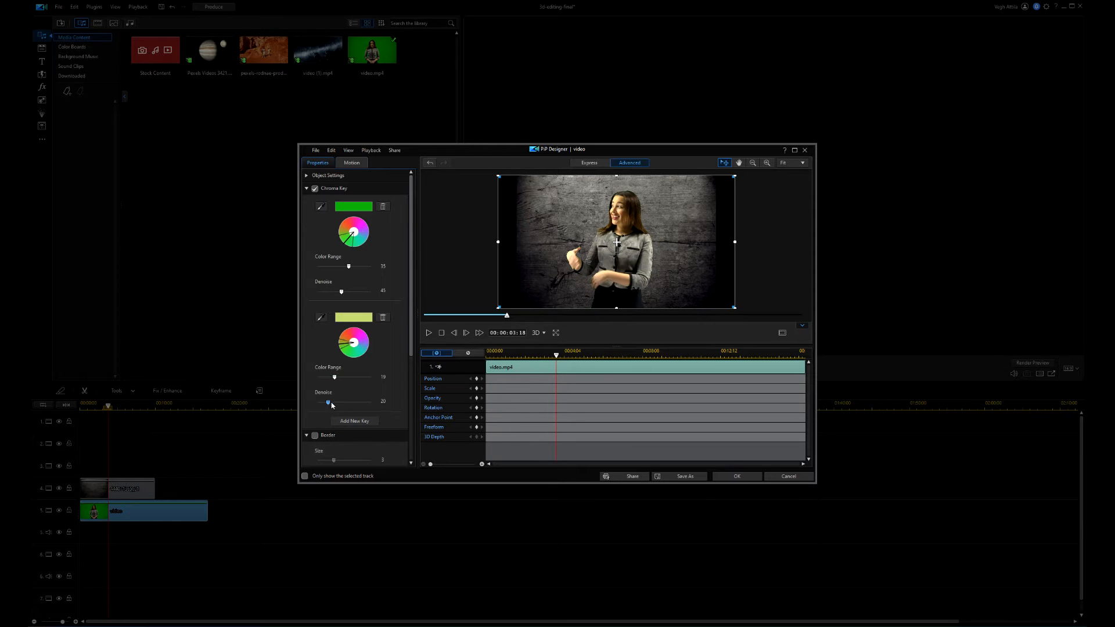
left_click_drag(327, 403, 349, 403)
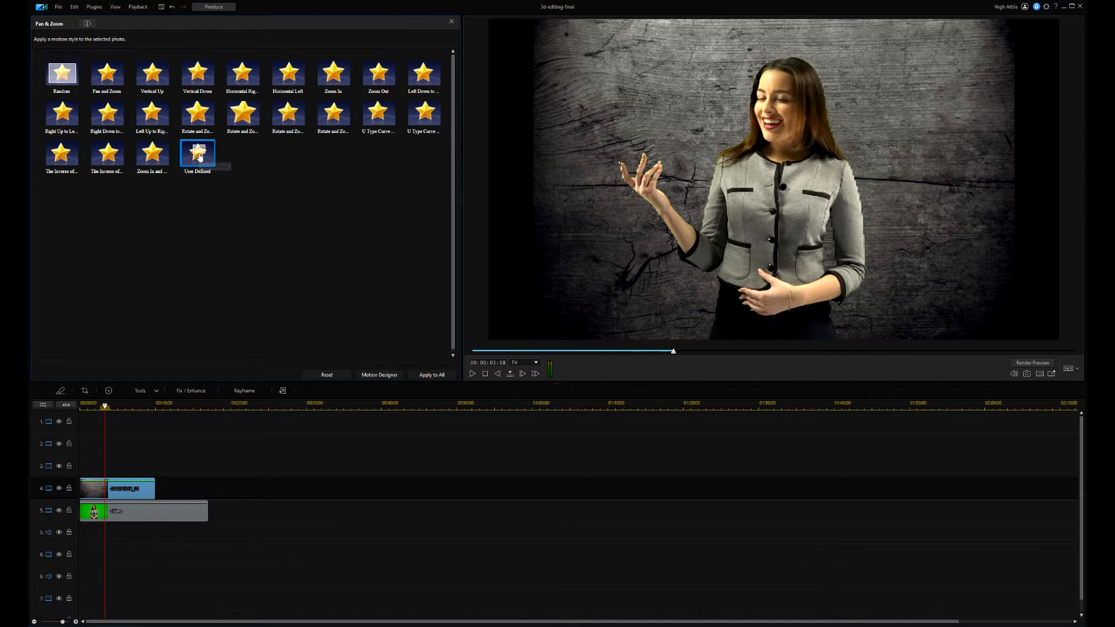
Zoom into the wood-texture background with a custom end keyframe, then preview it
left_click(380, 375)
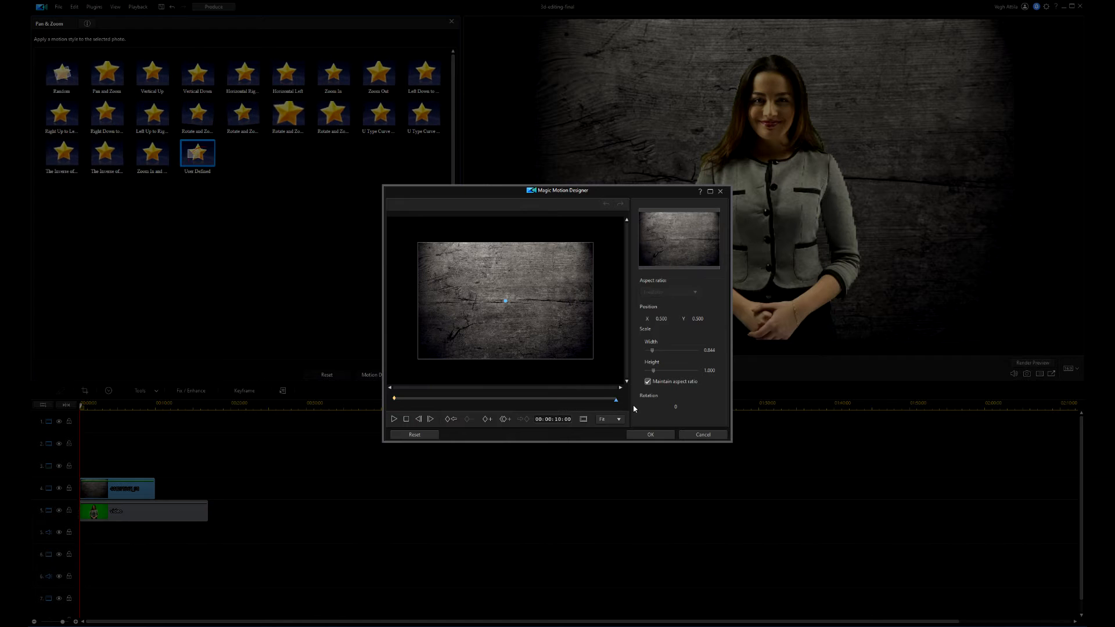
left_click(503, 419)
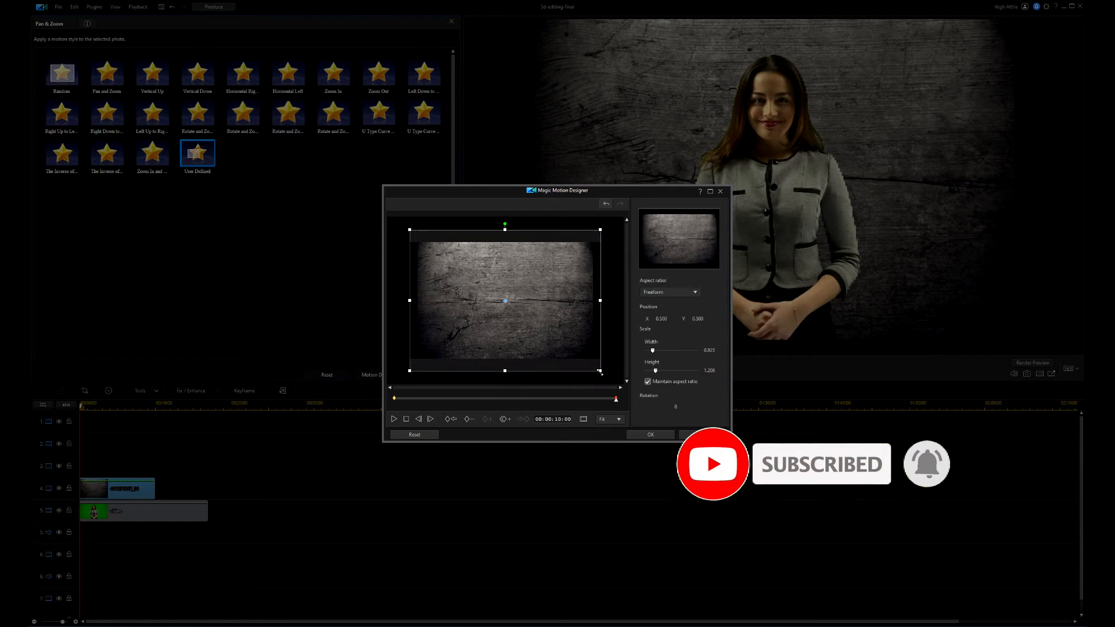
left_click_drag(599, 370, 577, 351)
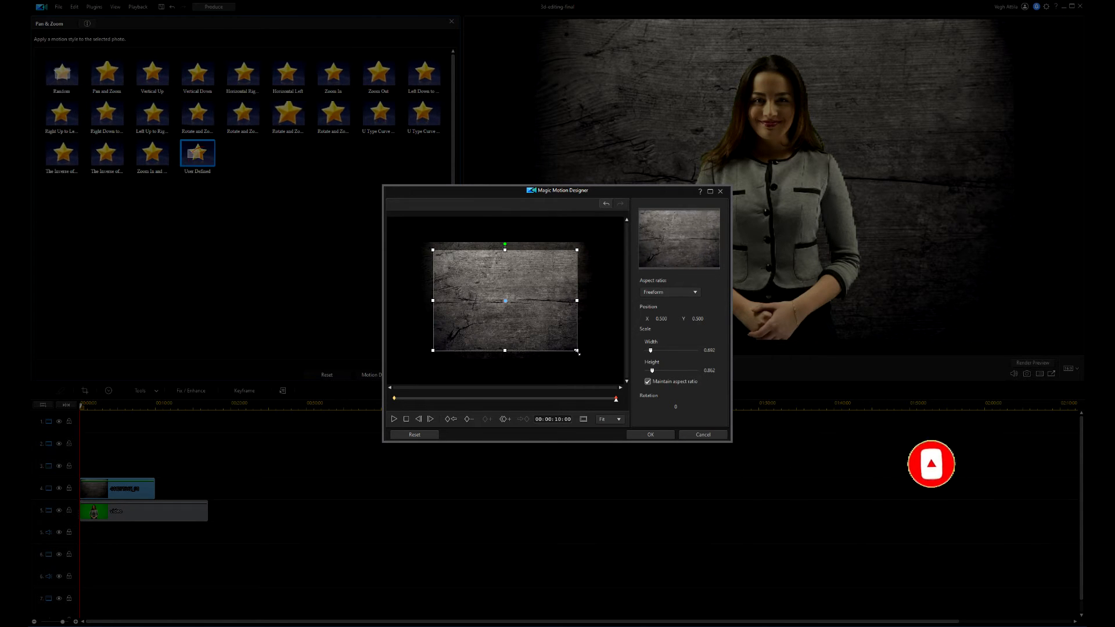
left_click(649, 435)
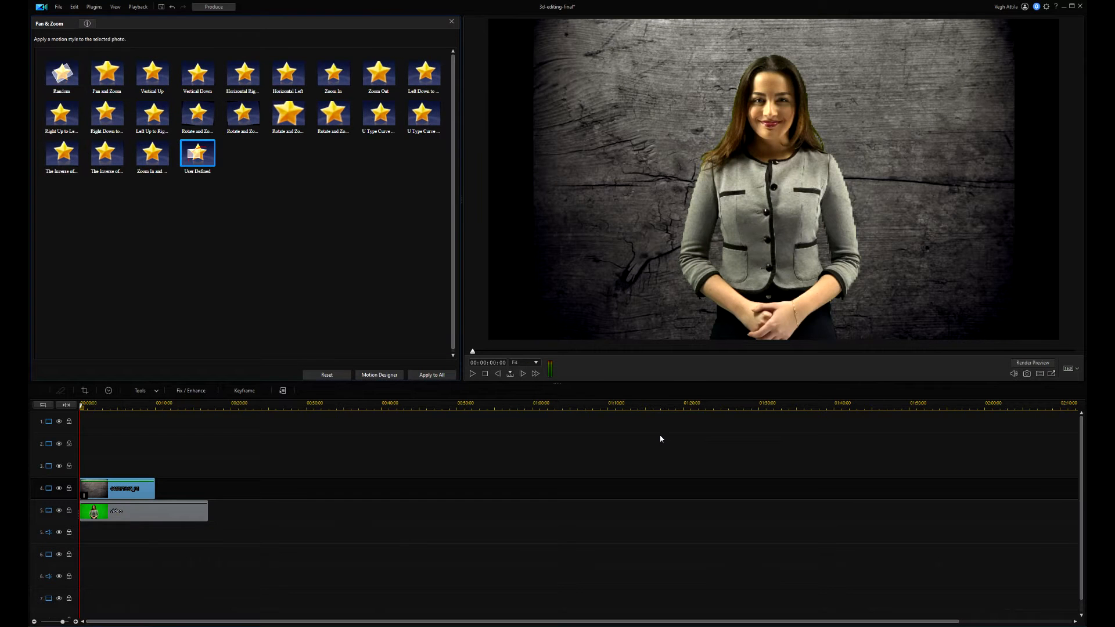
left_click(472, 373)
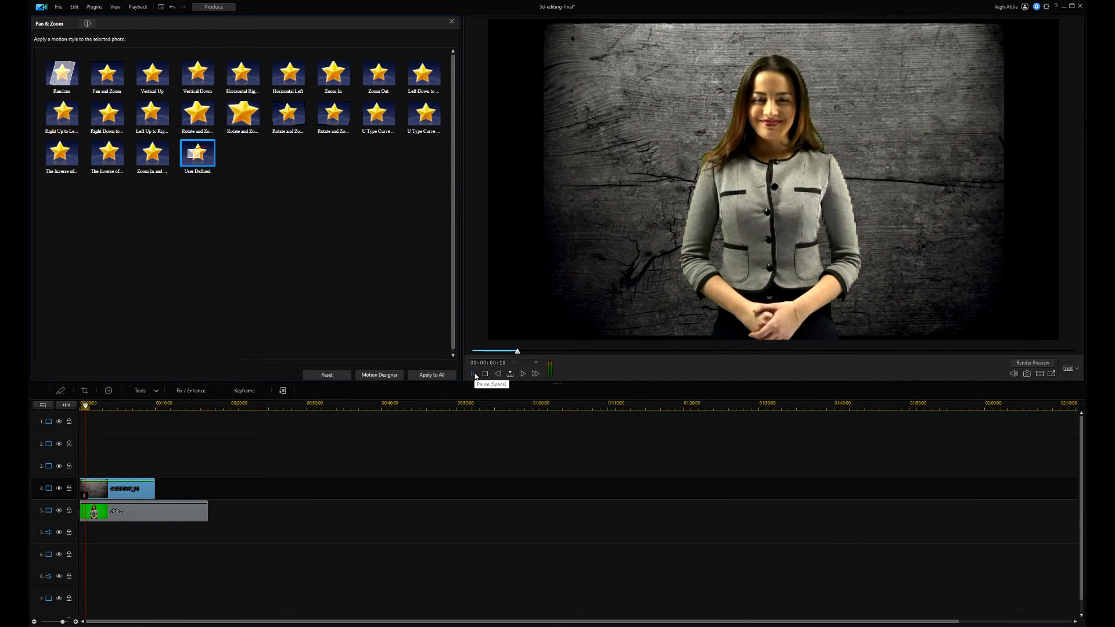
left_click(472, 374)
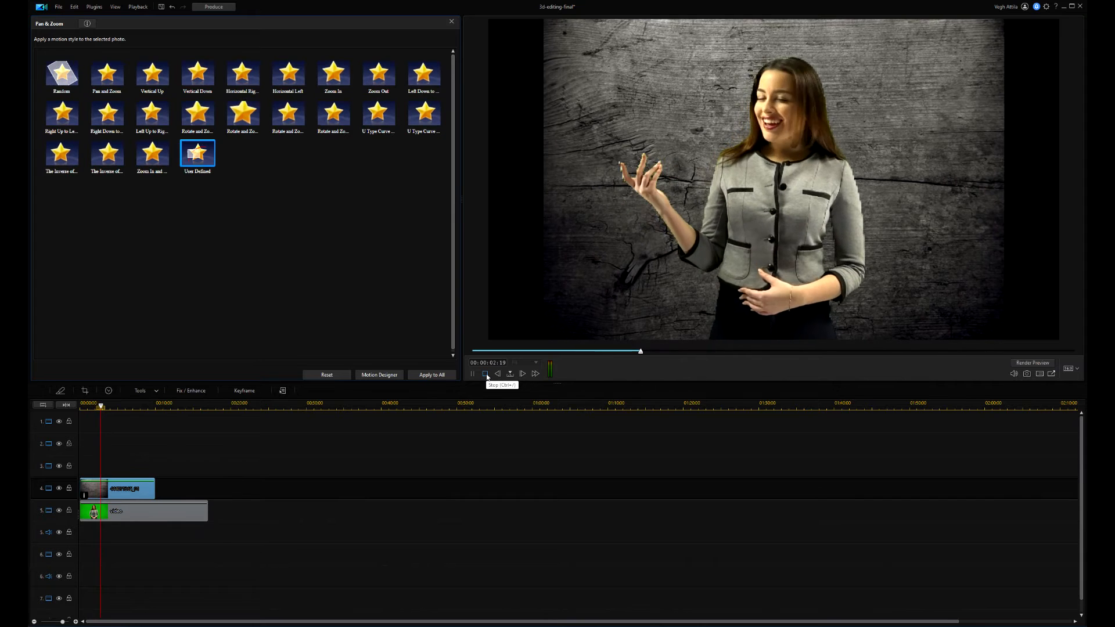
Set the preview to 50% and play the keyed presenter over the wall
left_click(451, 21)
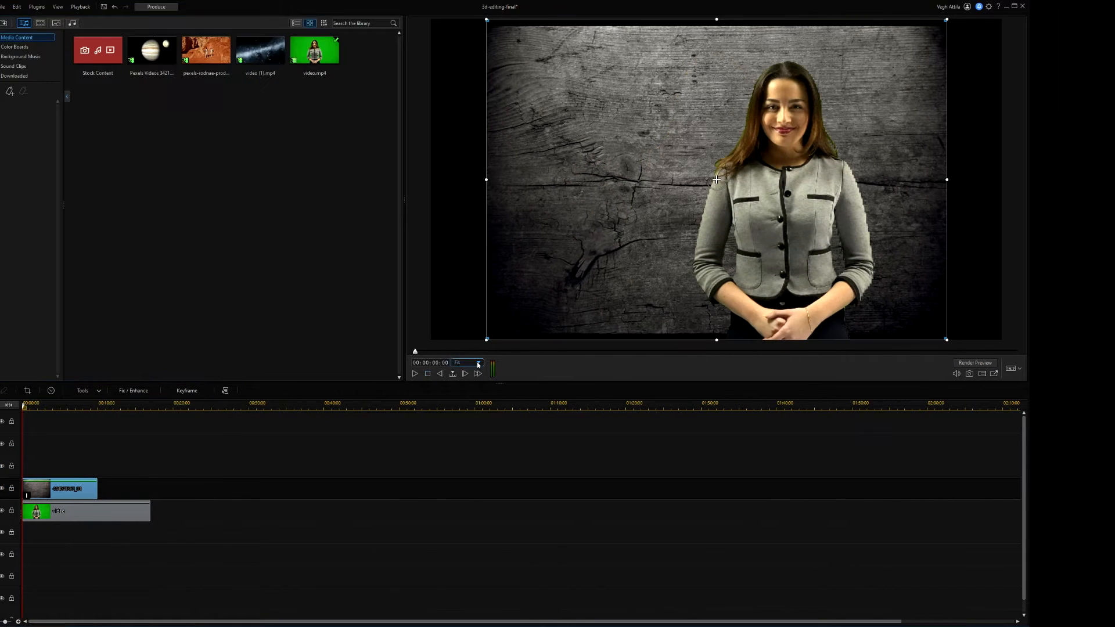
left_click(477, 362)
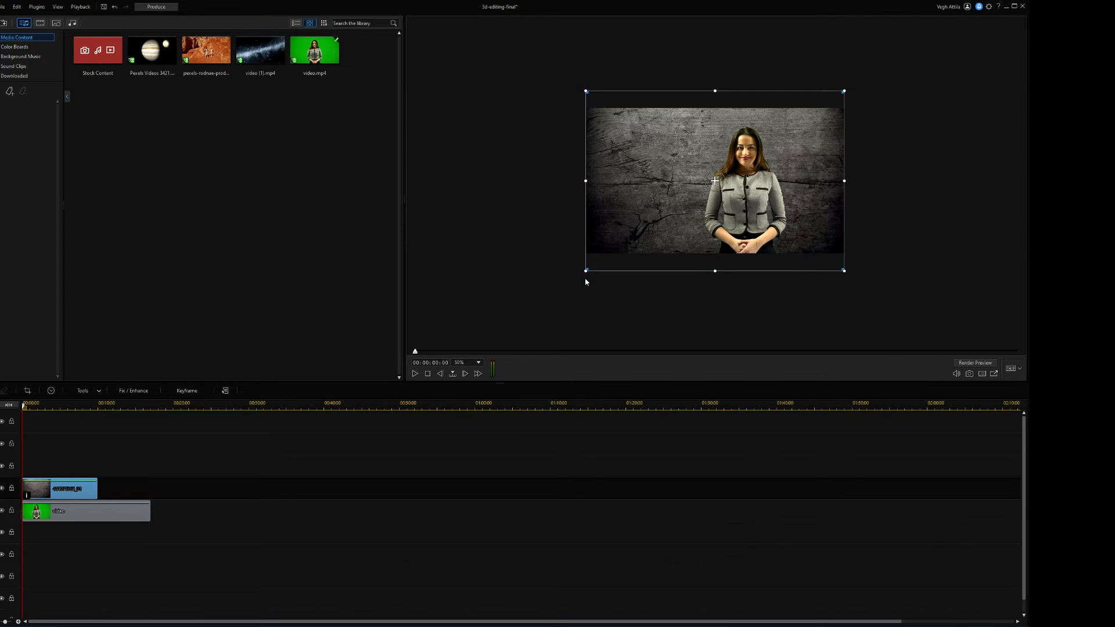
mouse_move(117, 514)
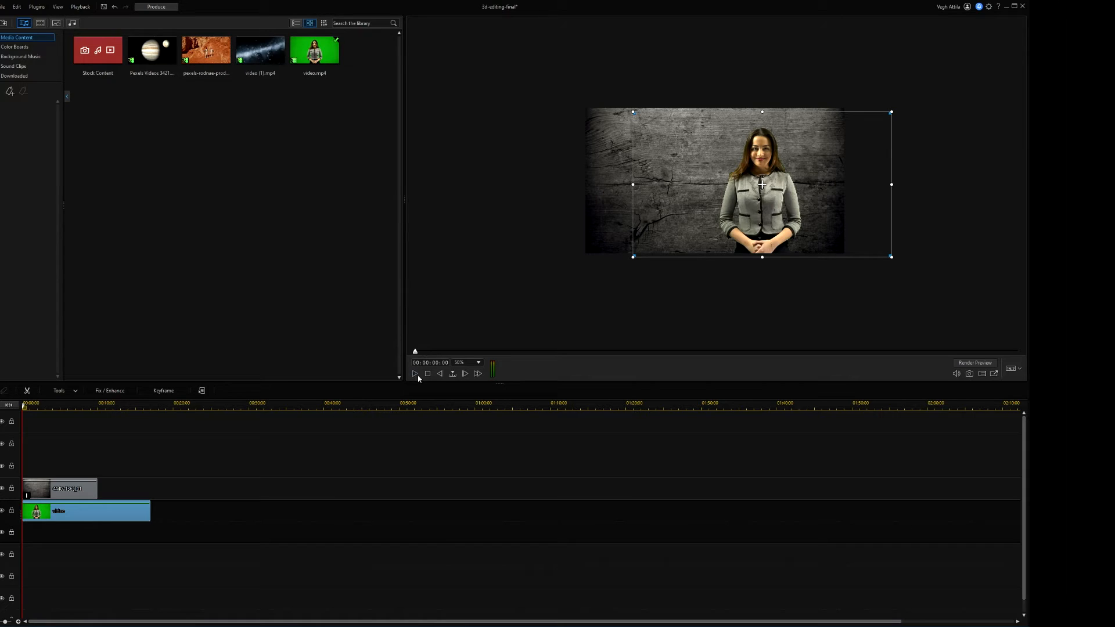
left_click(414, 374)
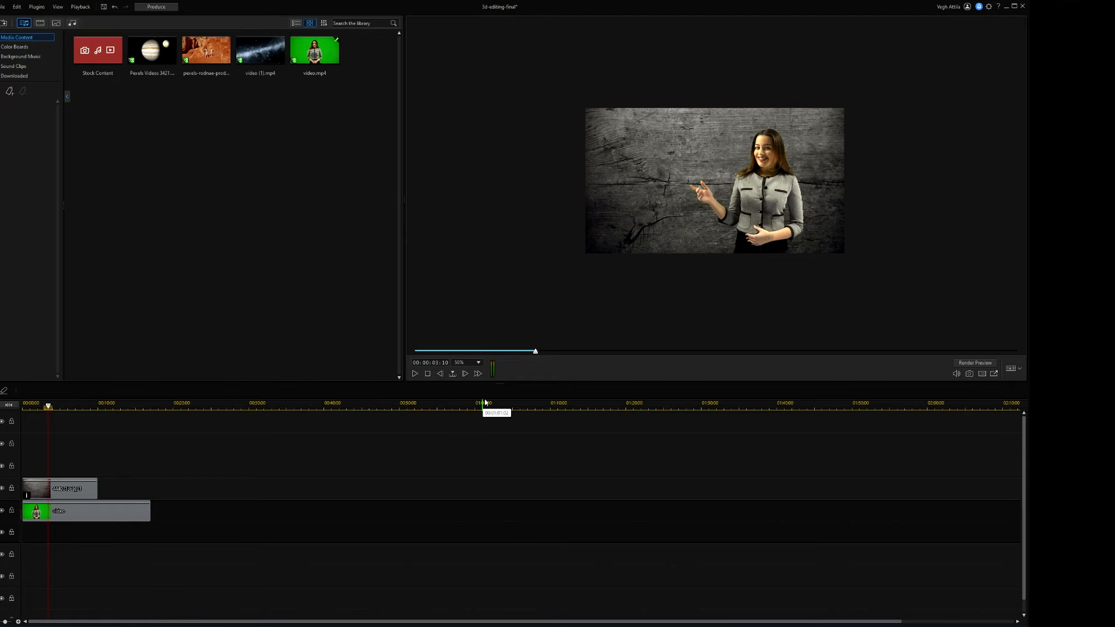
left_click(467, 362)
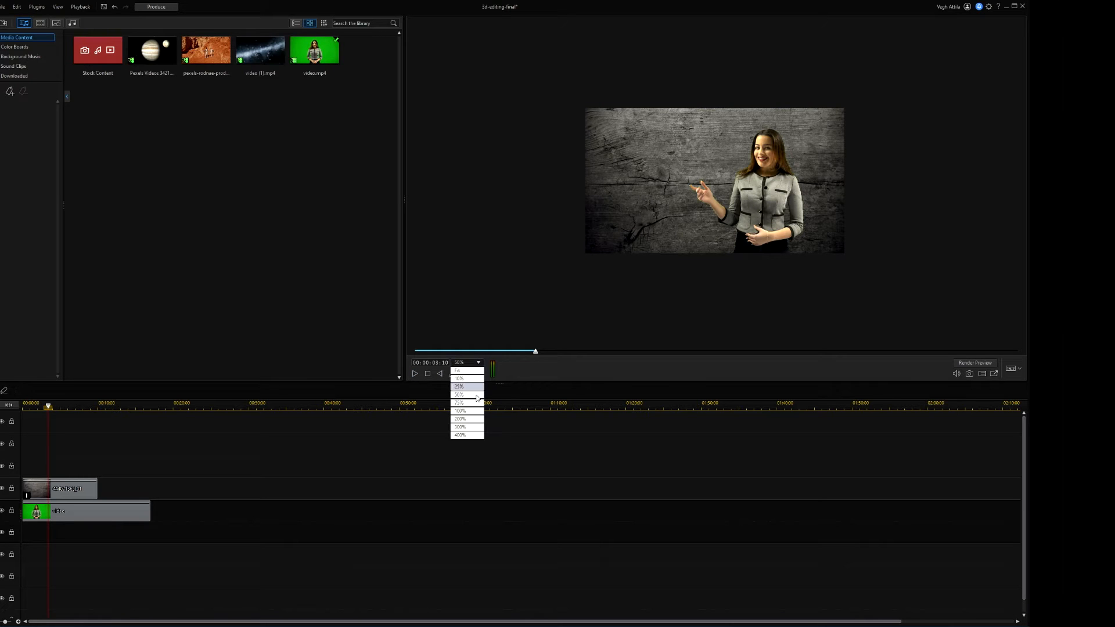
left_click(460, 410)
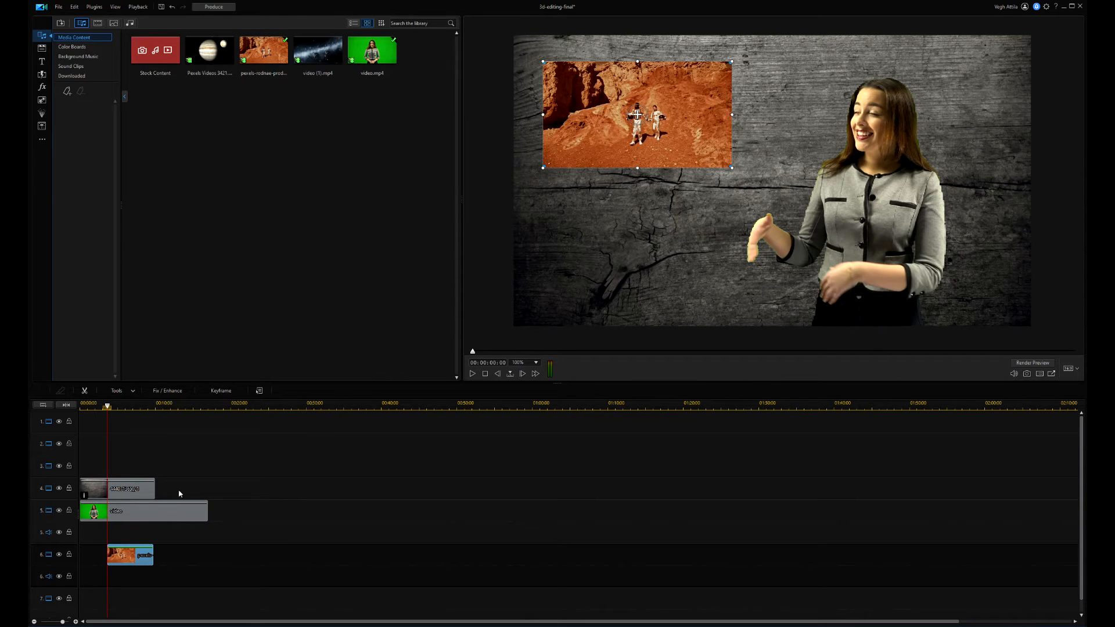
mouse_move(485, 353)
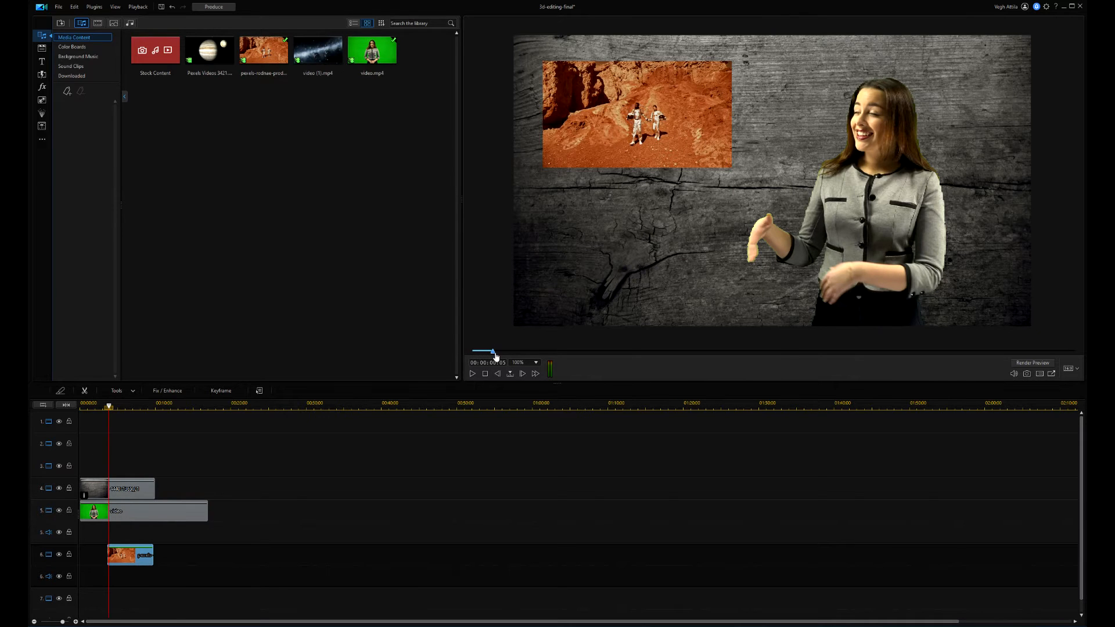
Scrub the astronaut clip's start and play the preview from there
left_click_drag(493, 353, 533, 353)
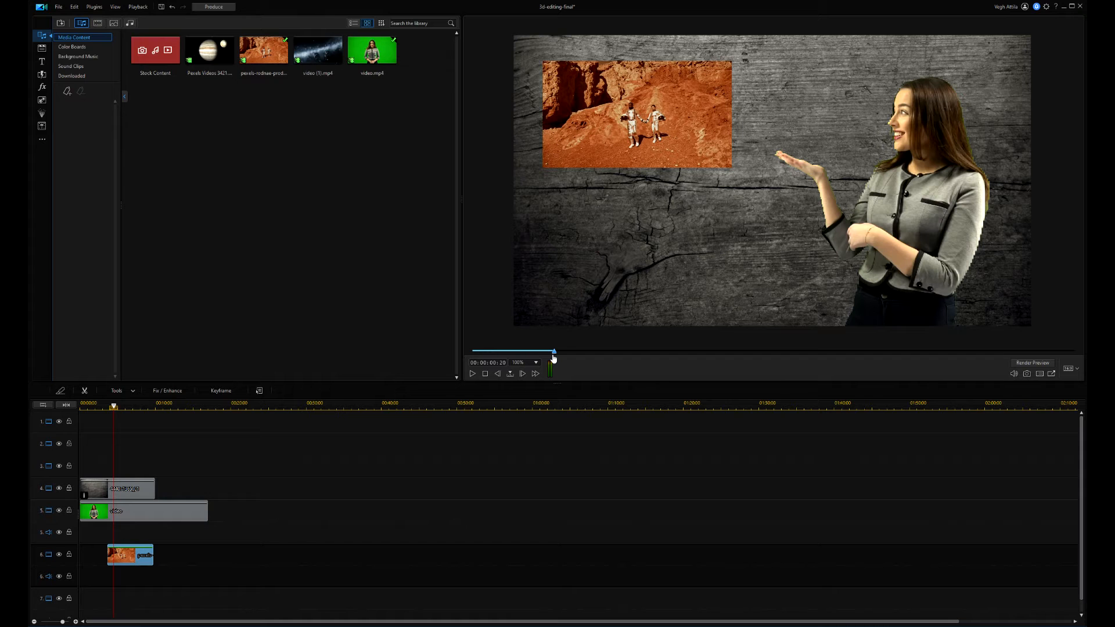
left_click(130, 555)
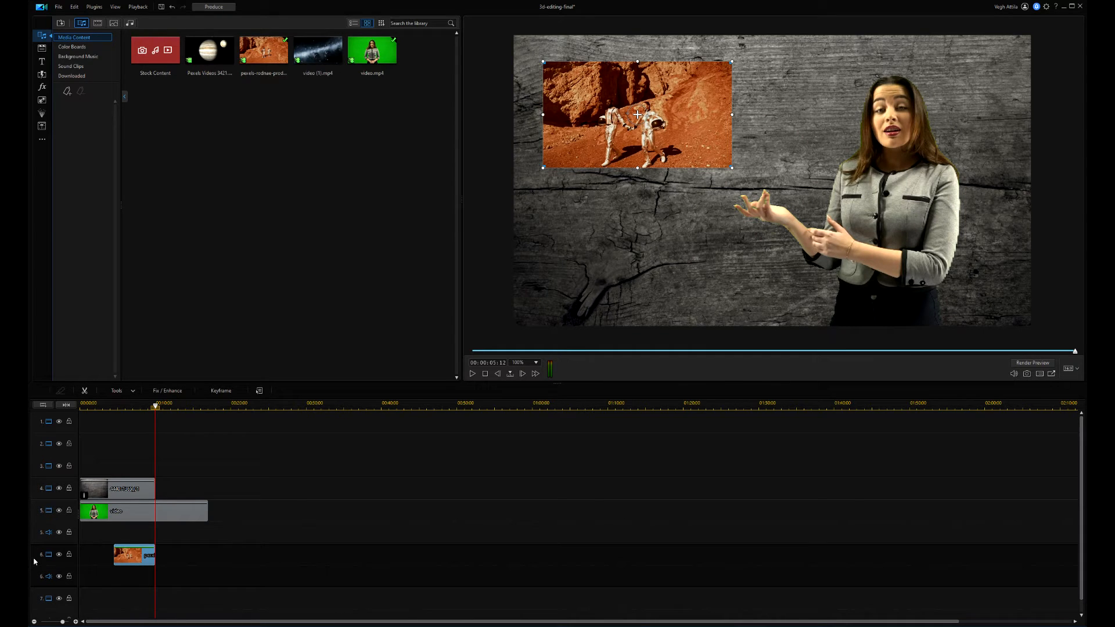
Add 1 video track above Track 6 via Track Manager
right_click(35, 404)
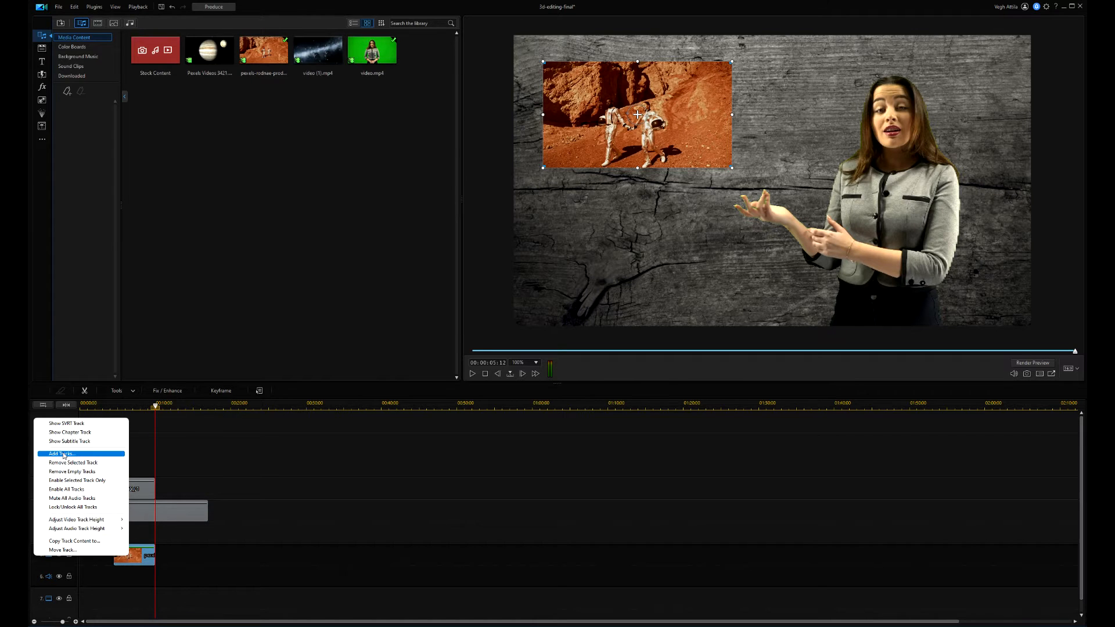
left_click(57, 453)
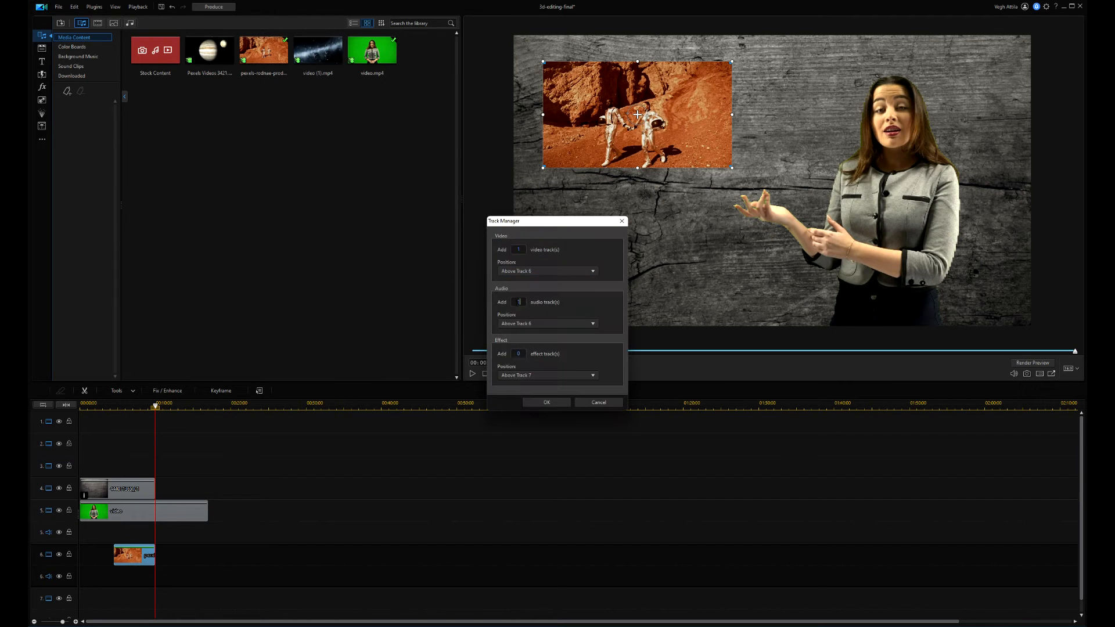
left_click(545, 403)
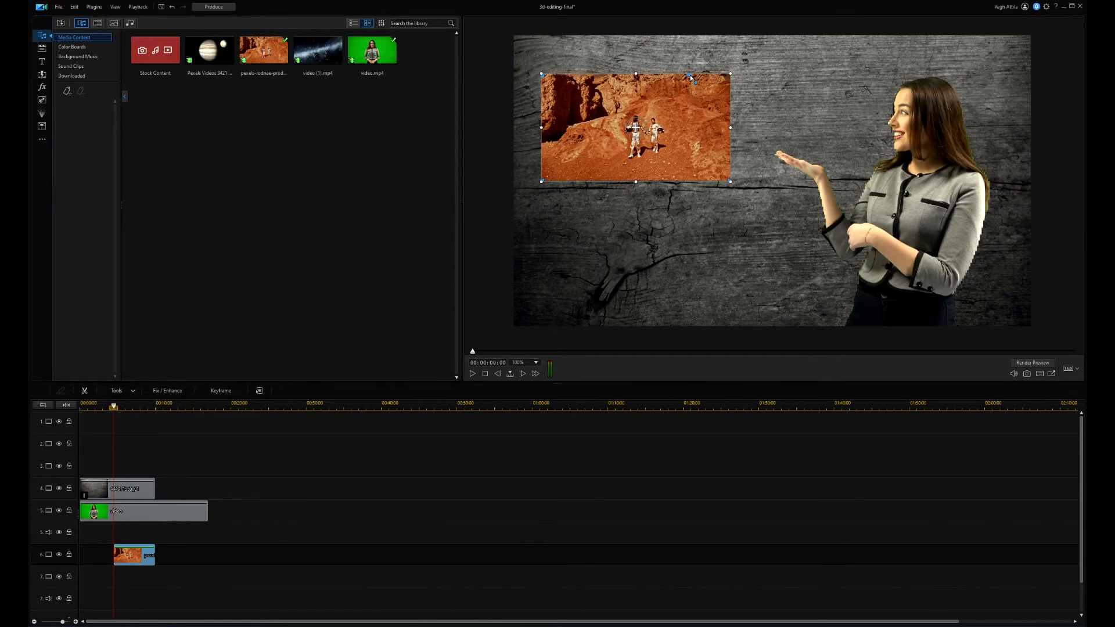
Tilt the astronaut clip to a 3D angle and bring up its editing options
left_click_drag(729, 75, 696, 89)
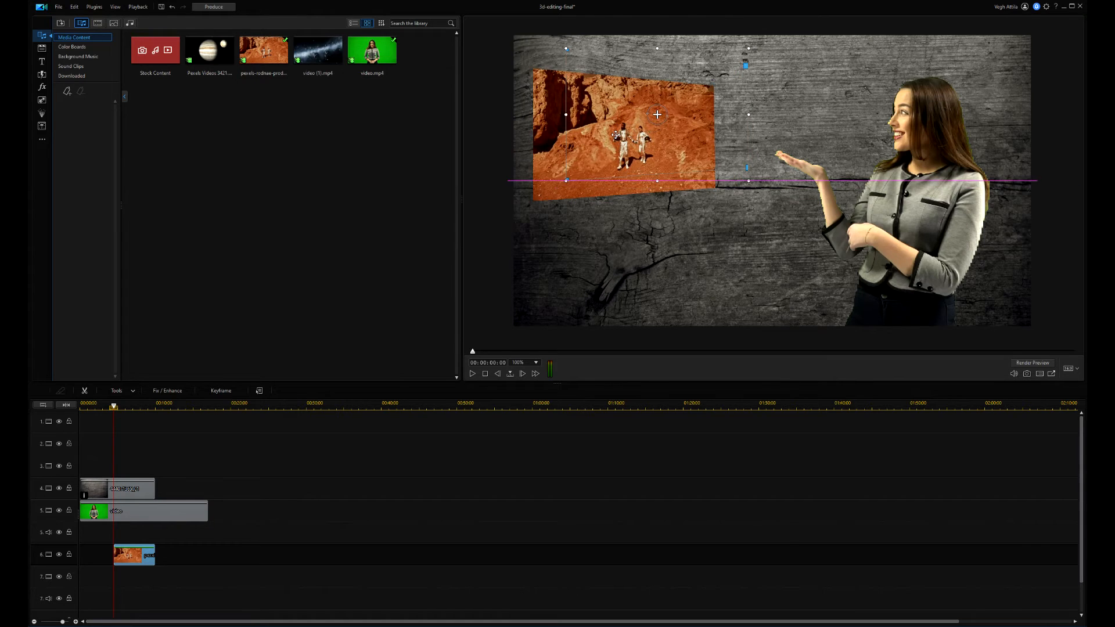
right_click(133, 555)
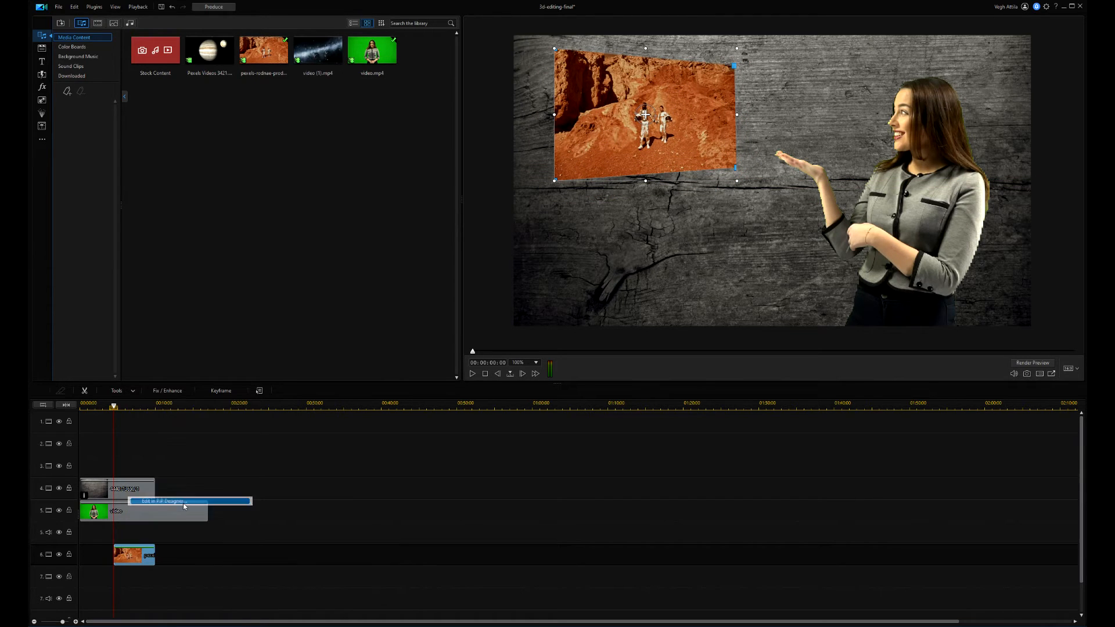
Frame the astronaut clip with a slightly blurred orange border in PiP Designer
left_click(162, 501)
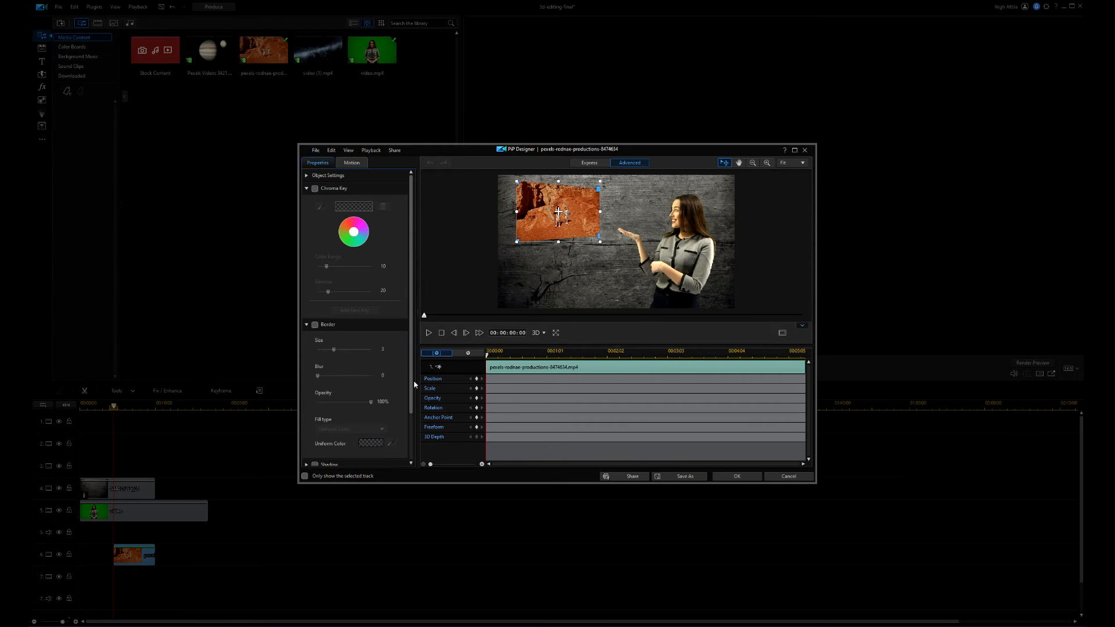
left_click(307, 188)
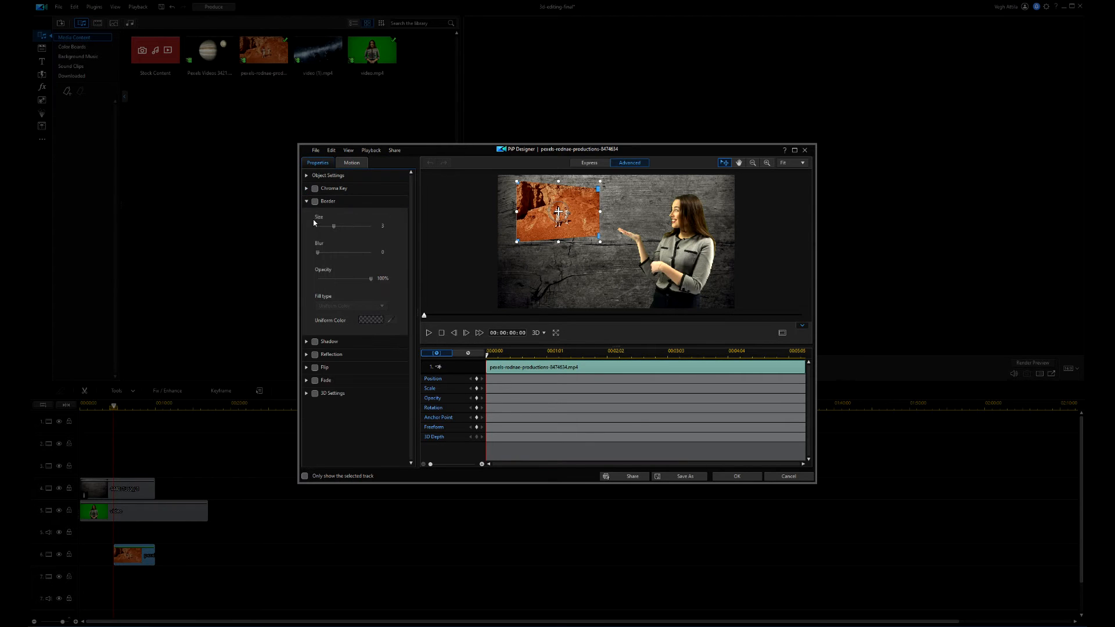
left_click(314, 201)
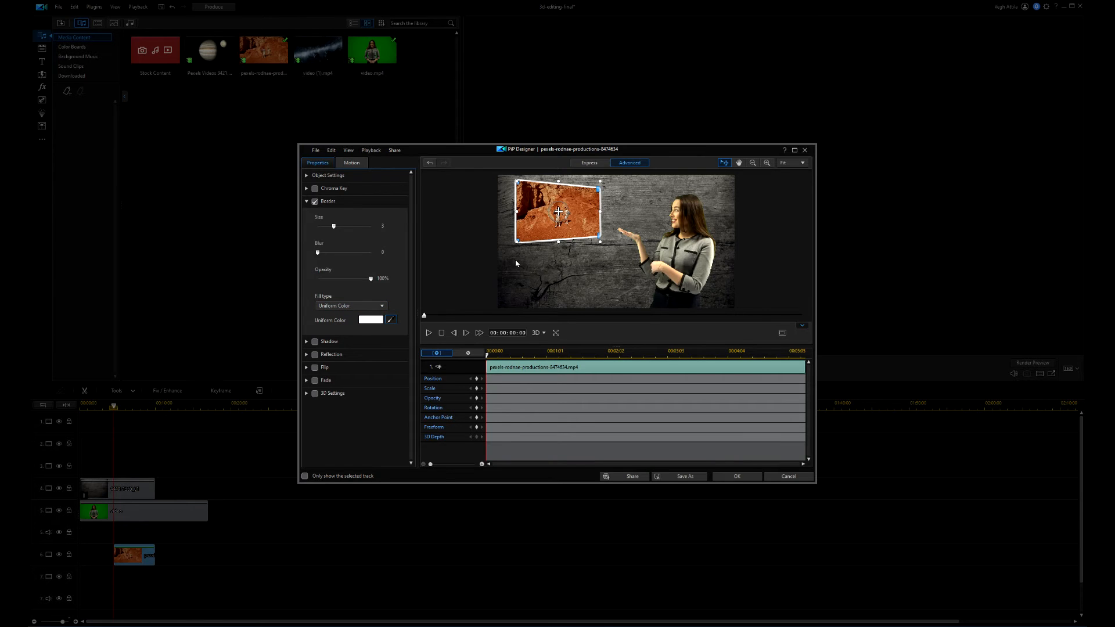
left_click(390, 319)
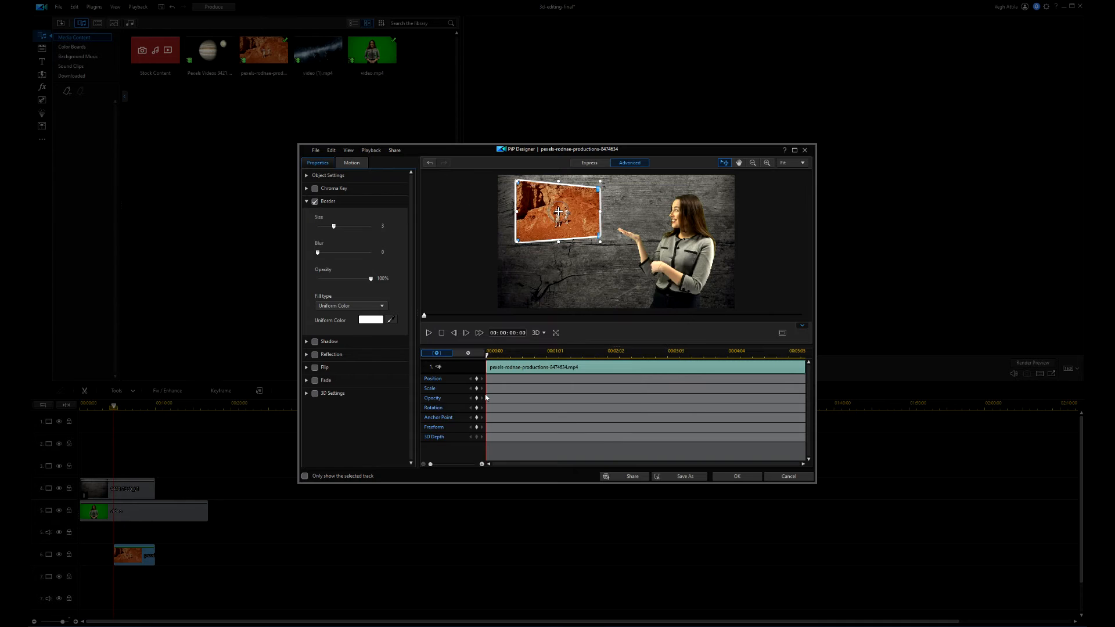
left_click_drag(318, 253, 344, 253)
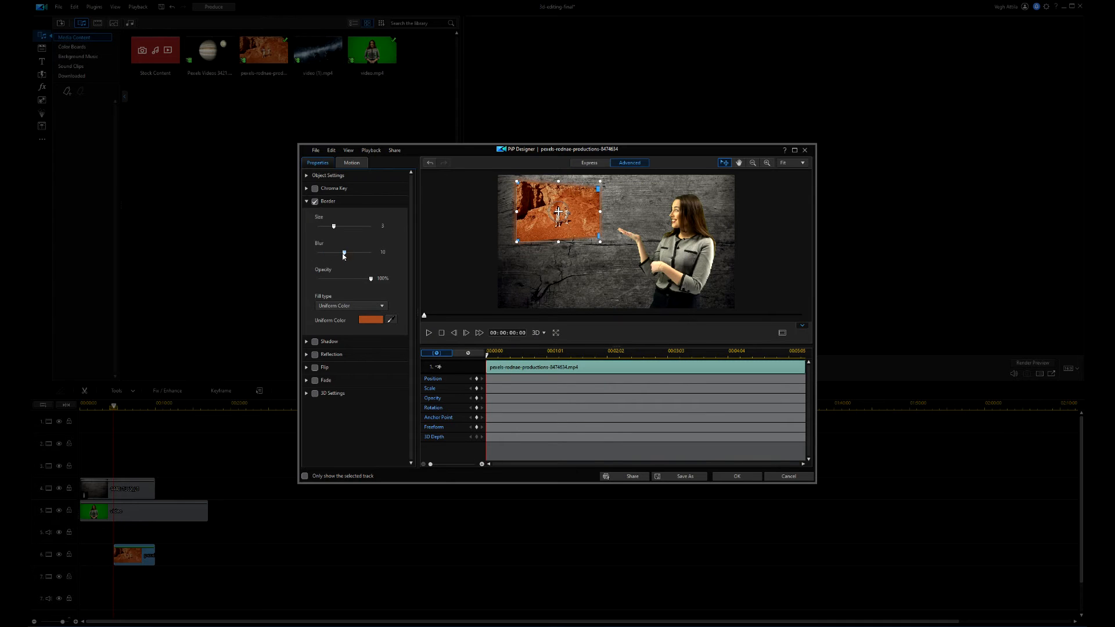
left_click_drag(344, 253, 342, 254)
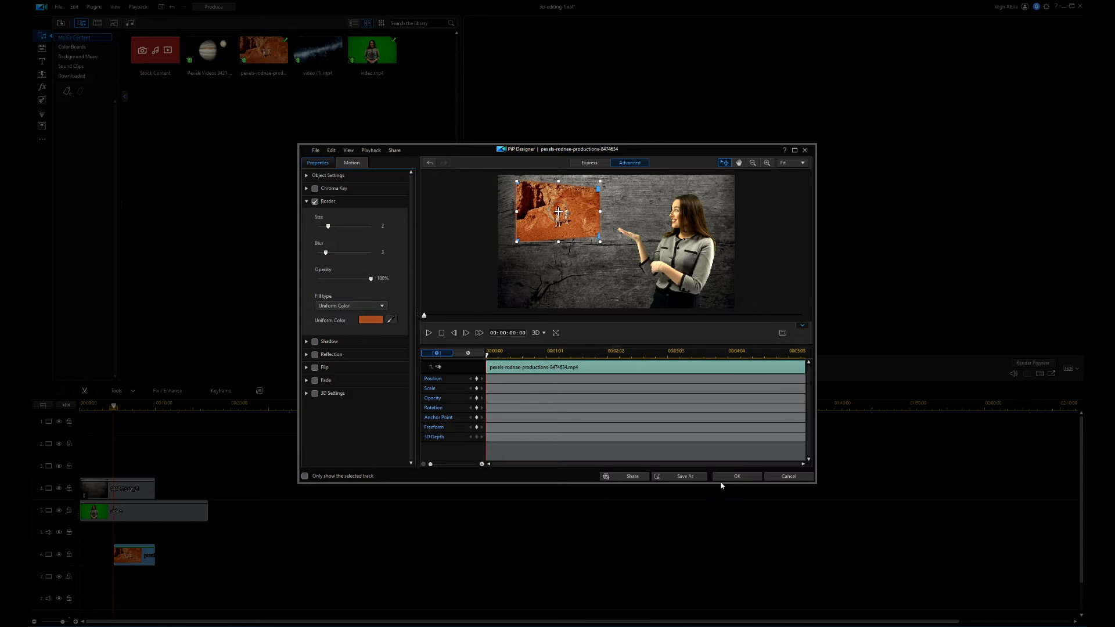
left_click(737, 476)
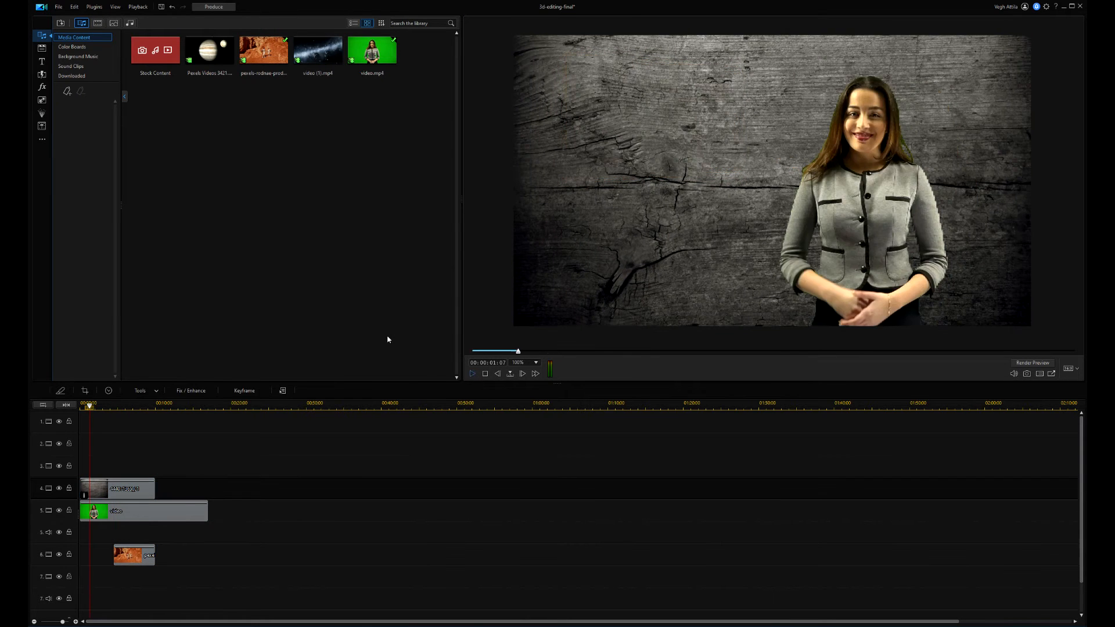
left_click(472, 373)
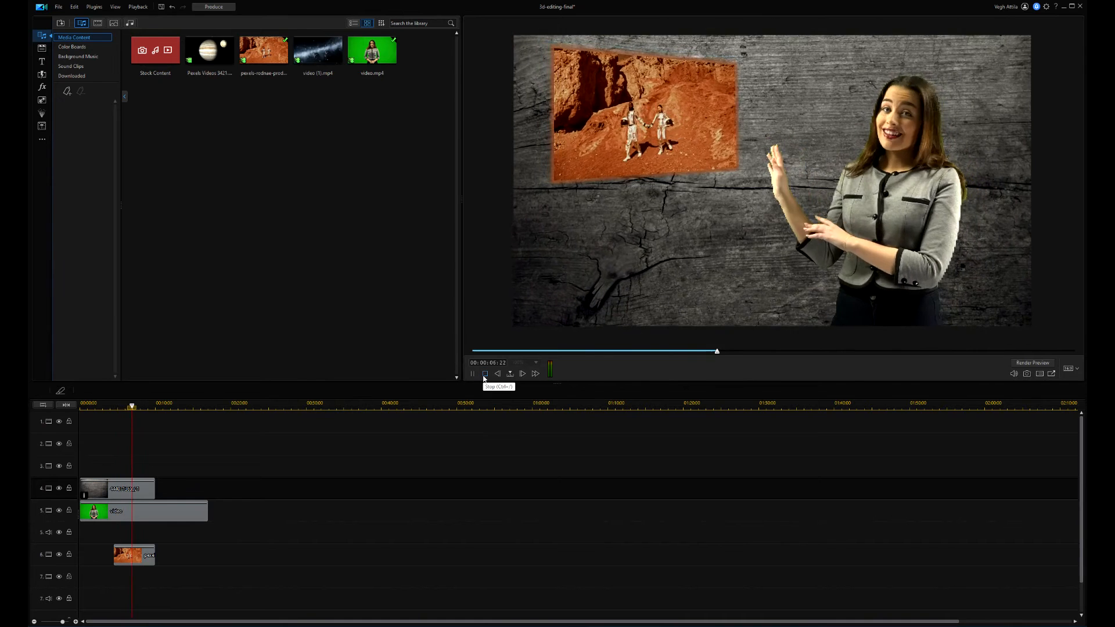
left_click(71, 76)
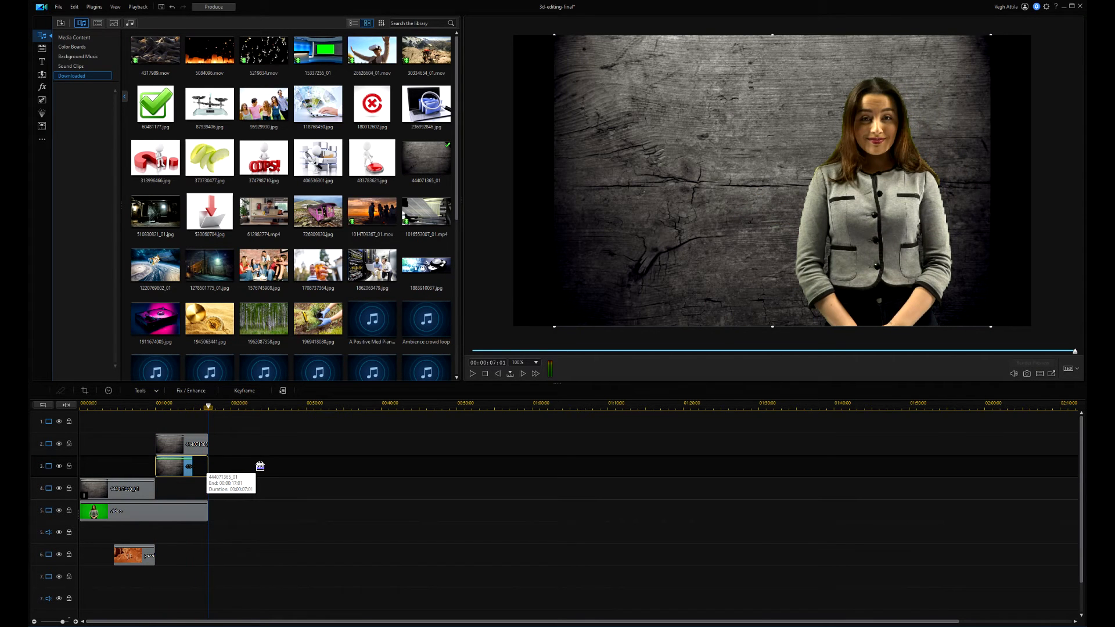
Place the second wood texture on track 3 and set preview zoom to 50%
left_click(170, 467)
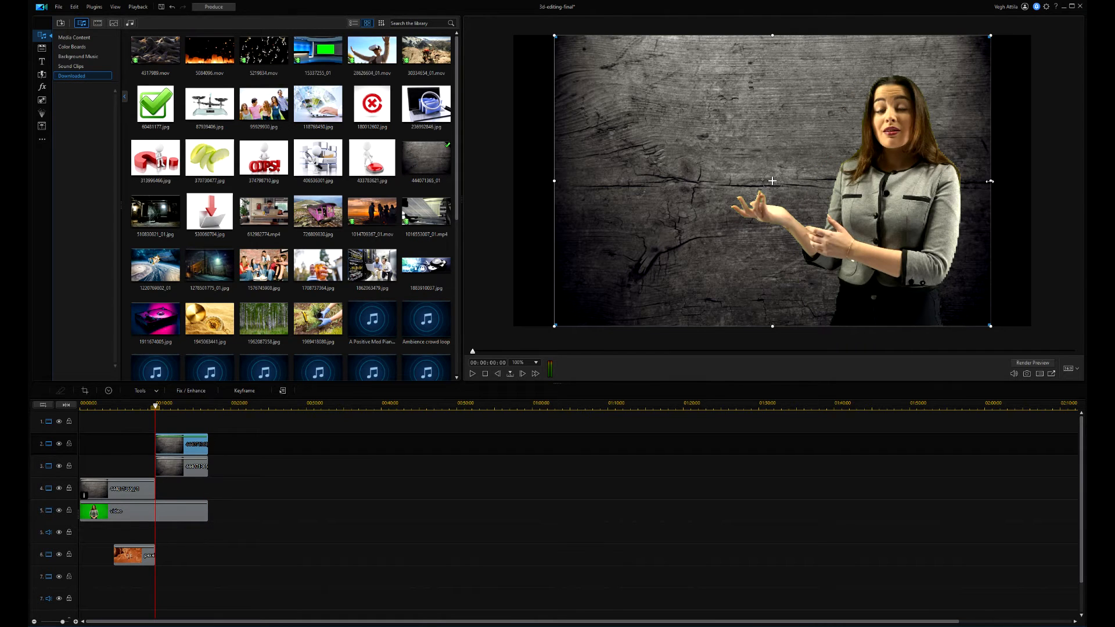
left_click(524, 363)
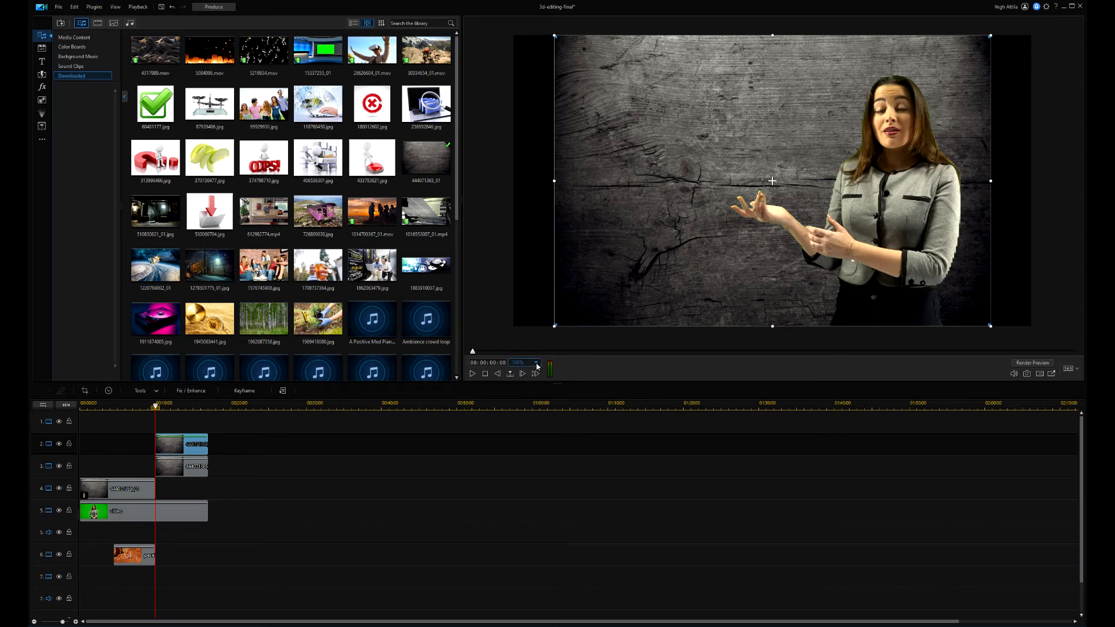
left_click(535, 362)
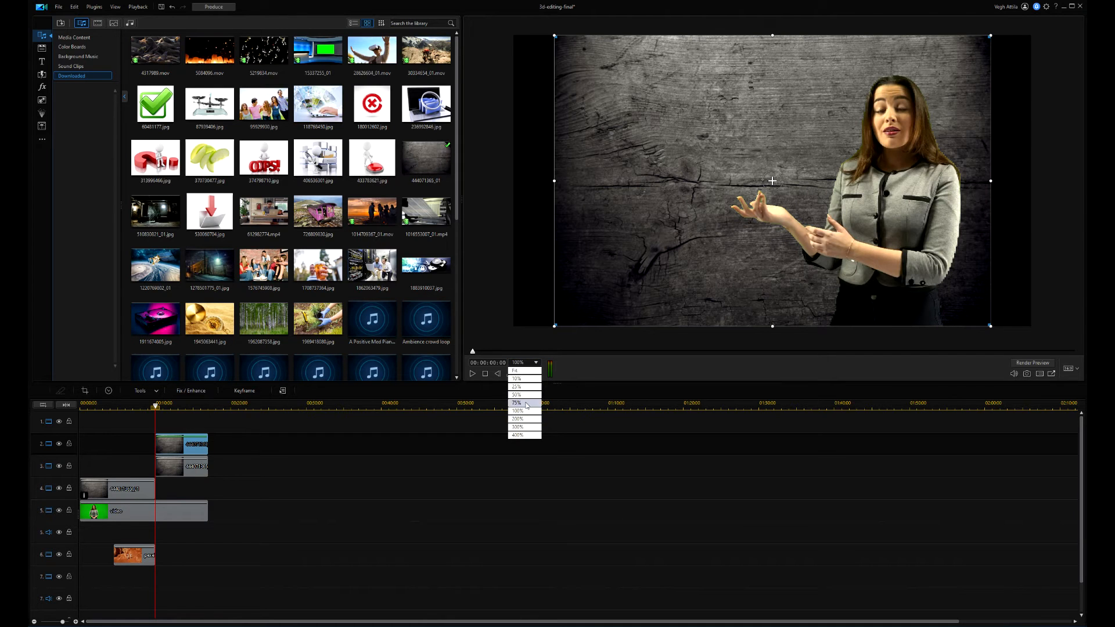
left_click(516, 394)
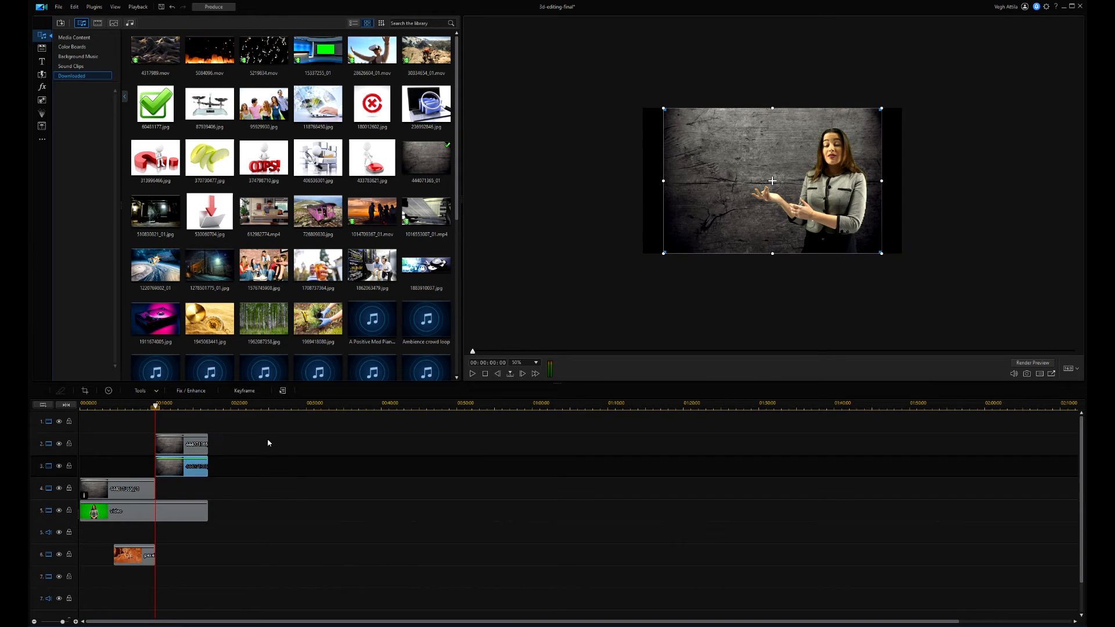
mouse_move(732, 152)
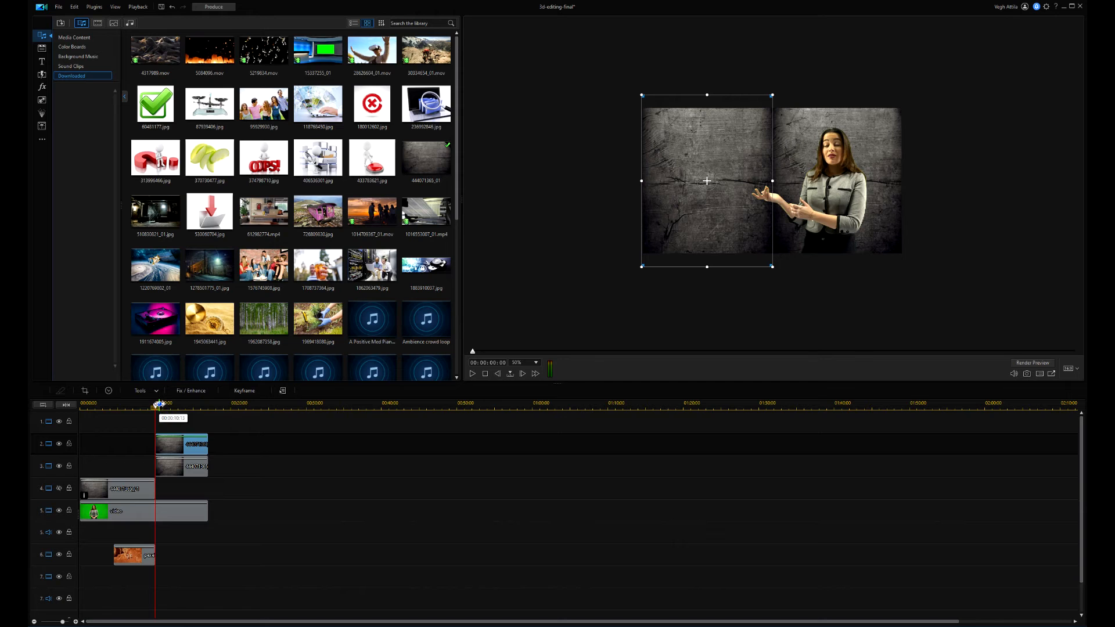
Keyframe both wood panels' Clip Attributes, rotating them open with 3D perspective handles
left_click(243, 390)
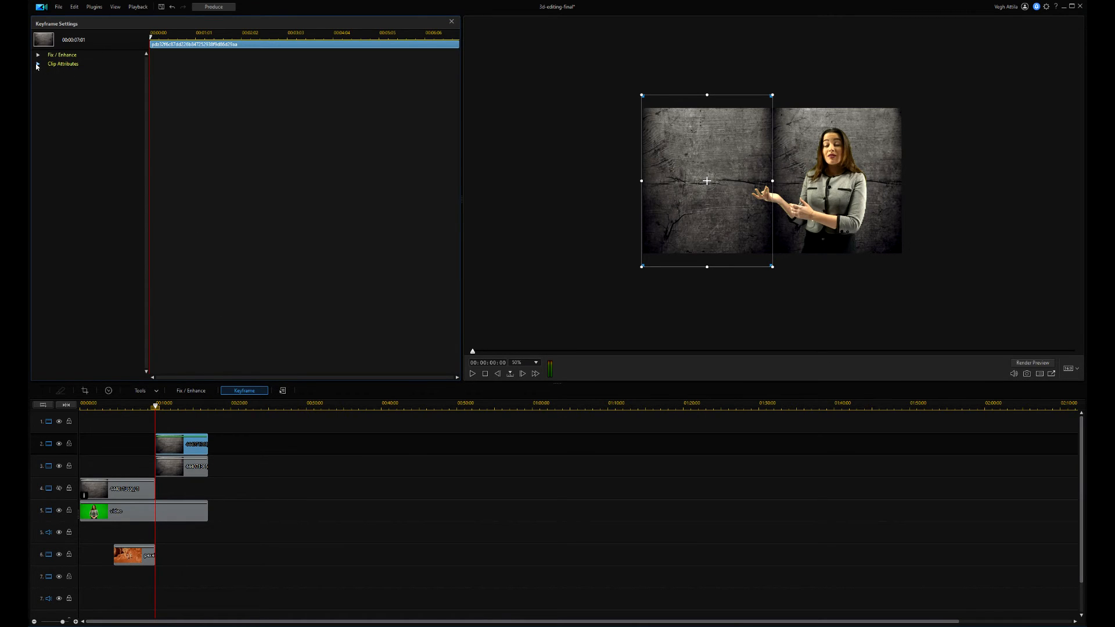
left_click(37, 64)
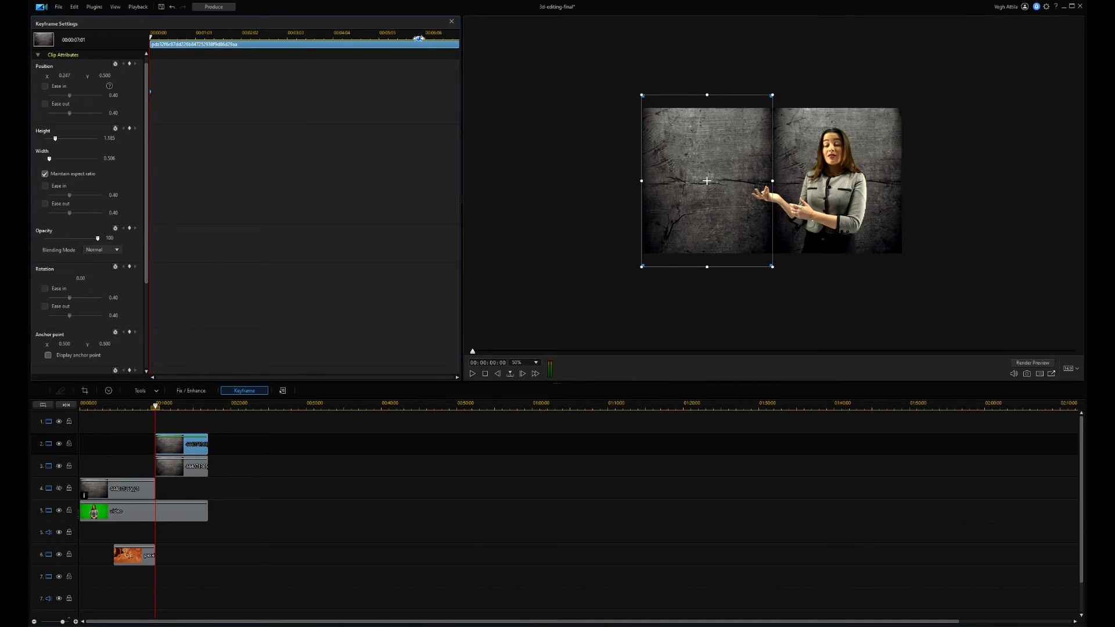
left_click_drag(157, 43, 440, 43)
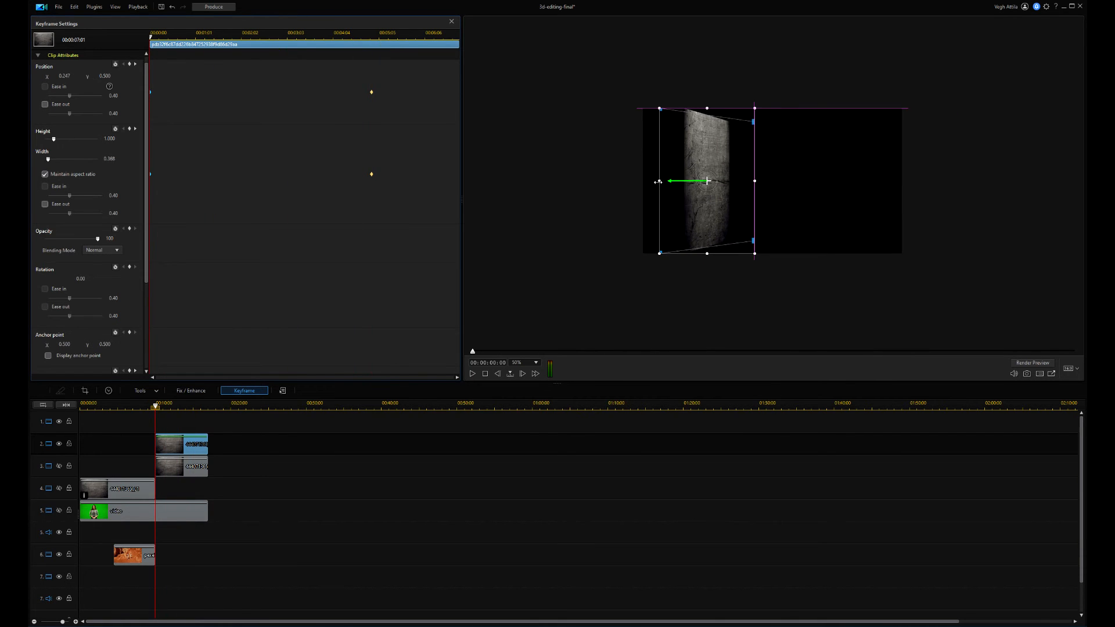
left_click_drag(754, 121, 771, 121)
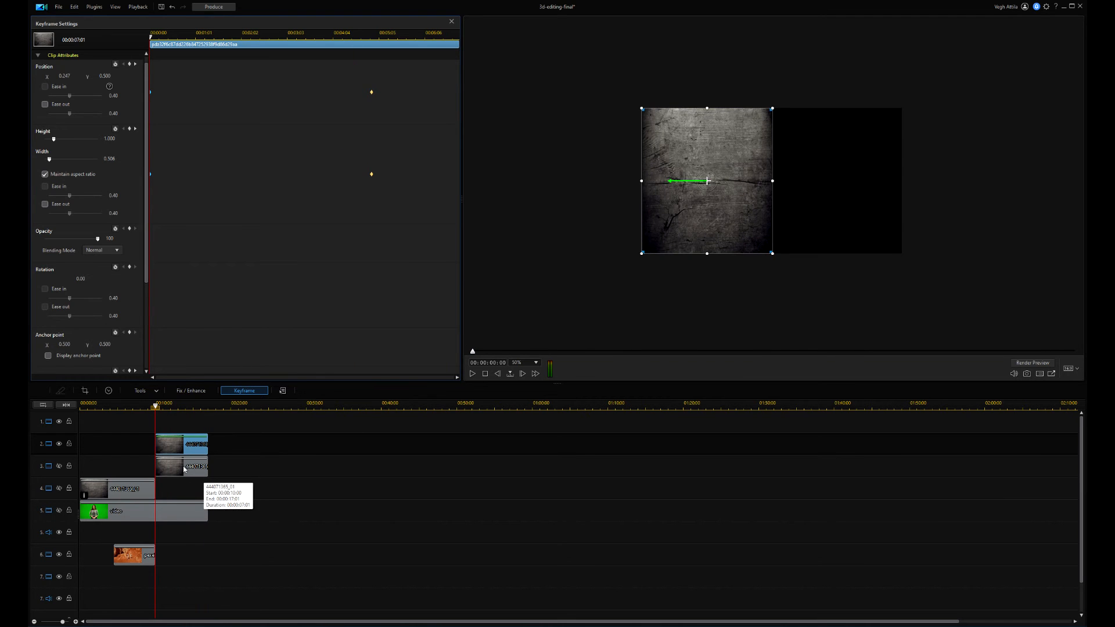
left_click_drag(706, 180, 837, 180)
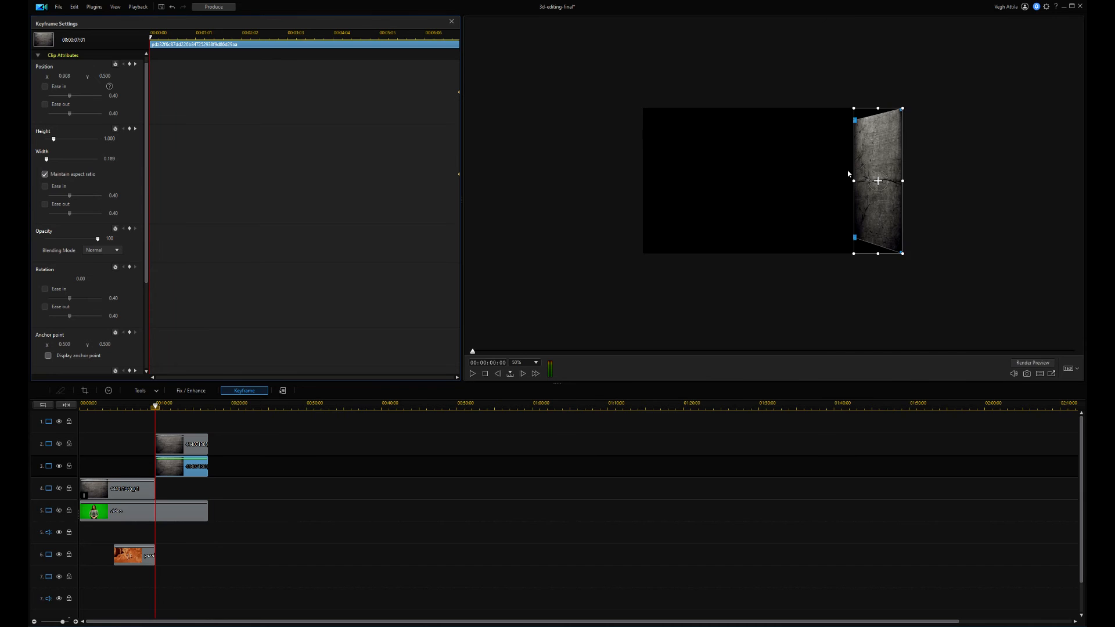
left_click_drag(853, 181, 788, 181)
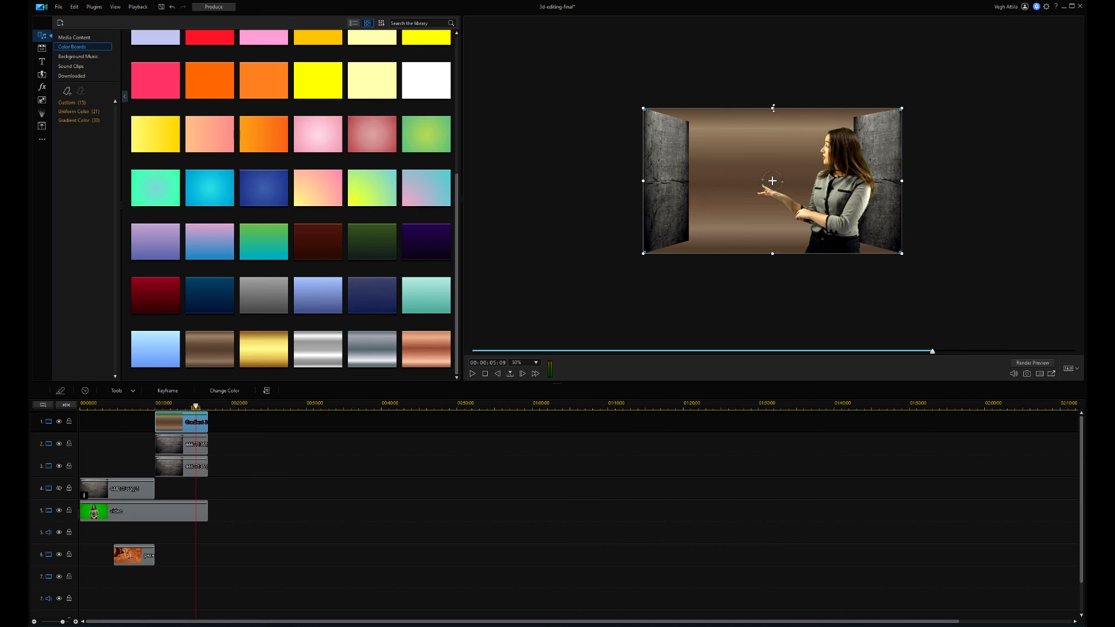
Add brown and blue gradient colour boards as thin floor and ceiling strips
left_click(143, 510)
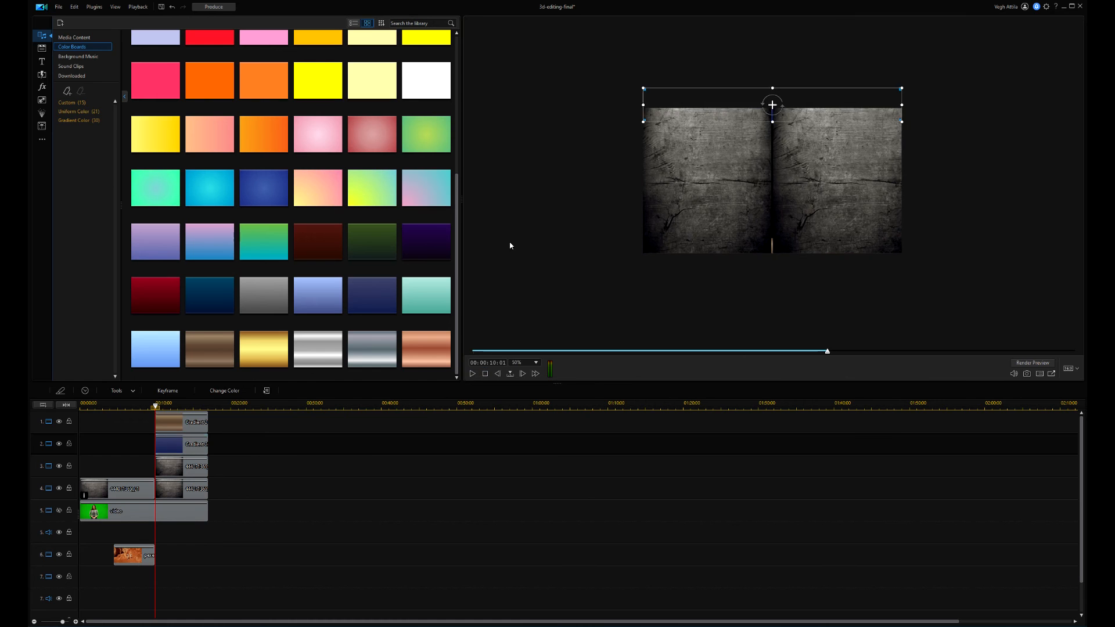
left_click(74, 37)
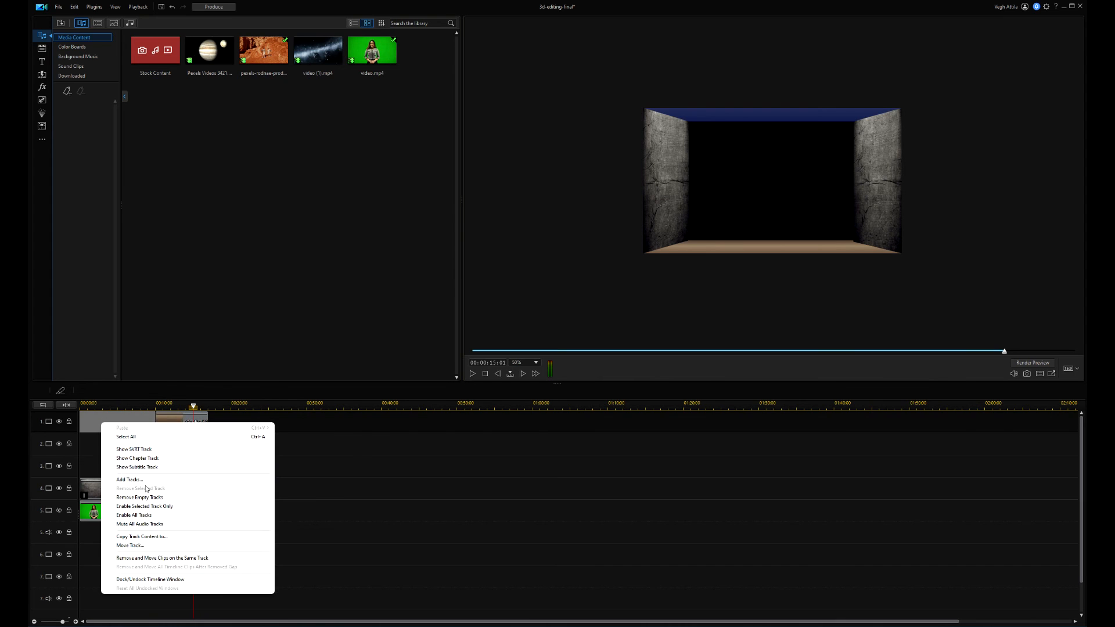
Add a new top track and place the Jupiter video on it at 00:10
left_click(130, 479)
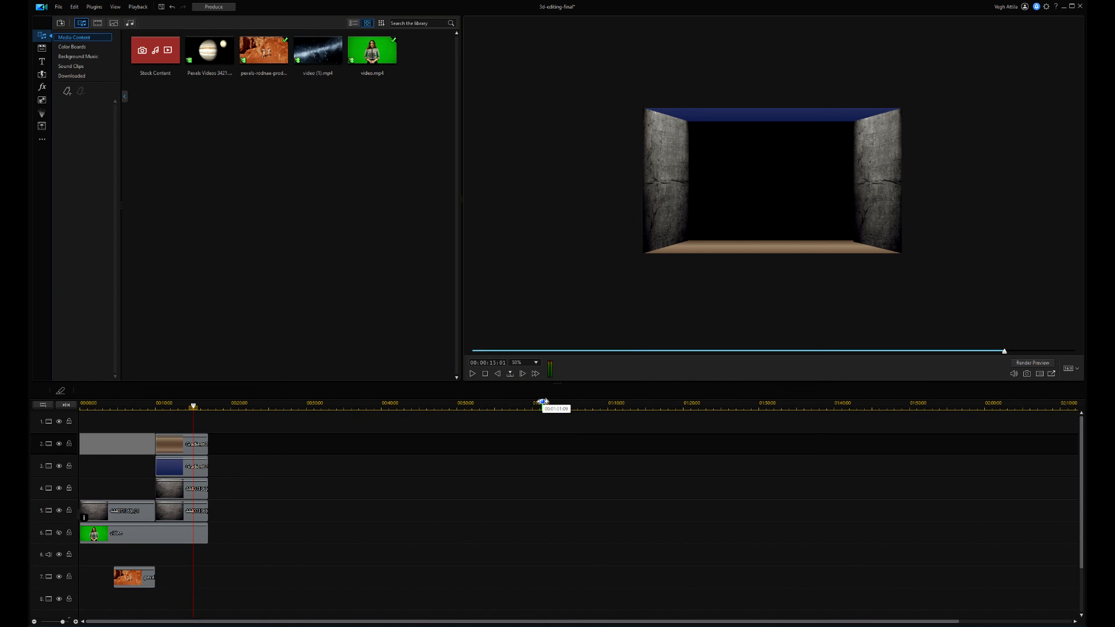
left_click(208, 50)
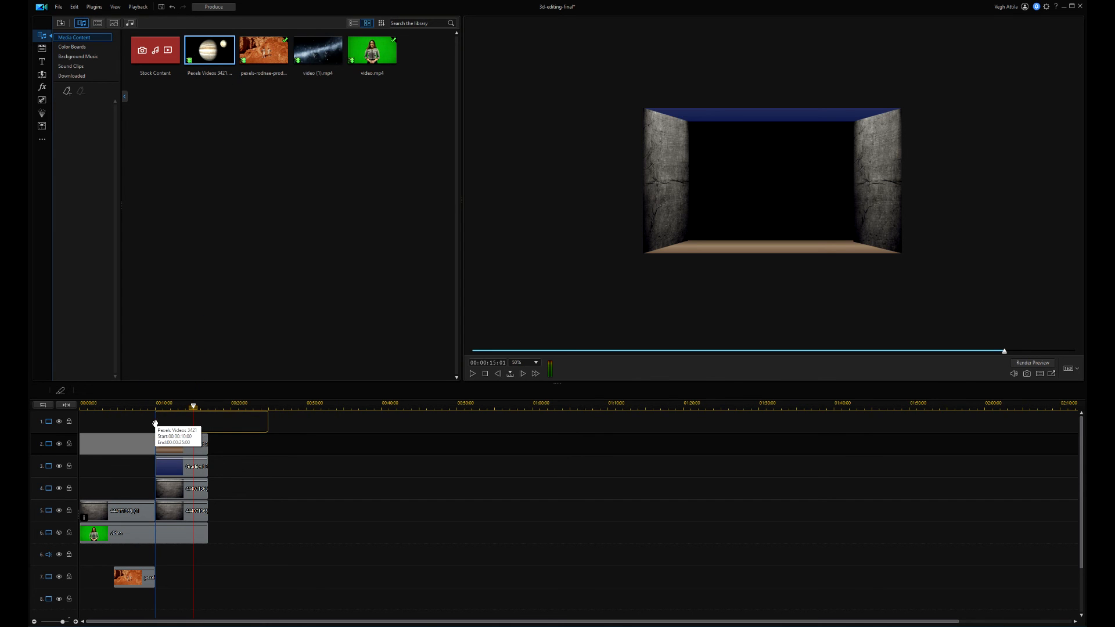
left_click(210, 421)
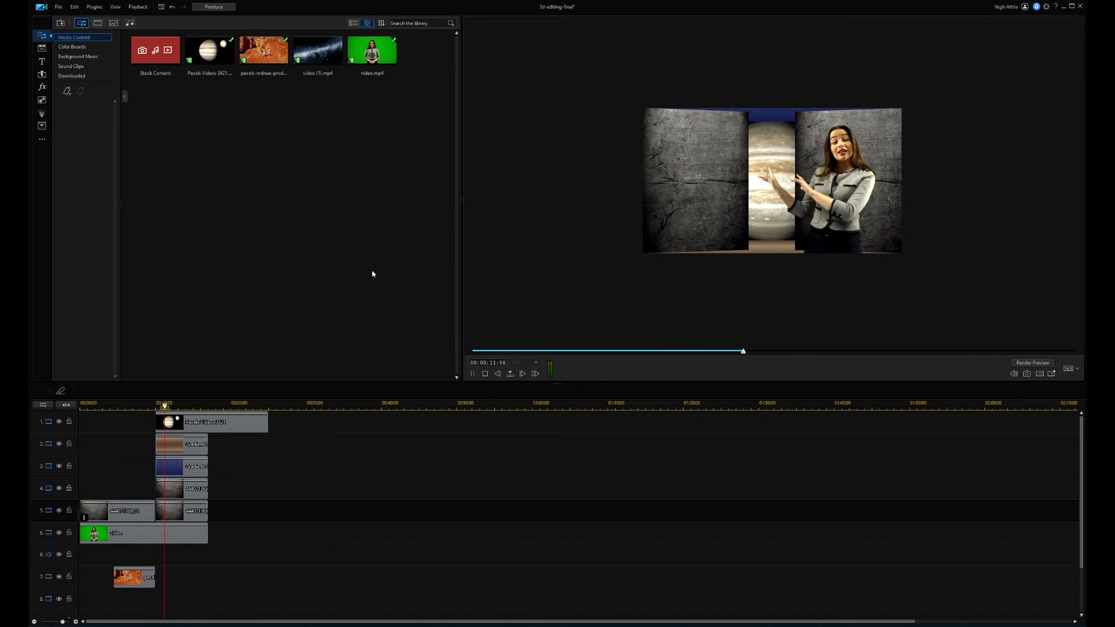
left_click(210, 421)
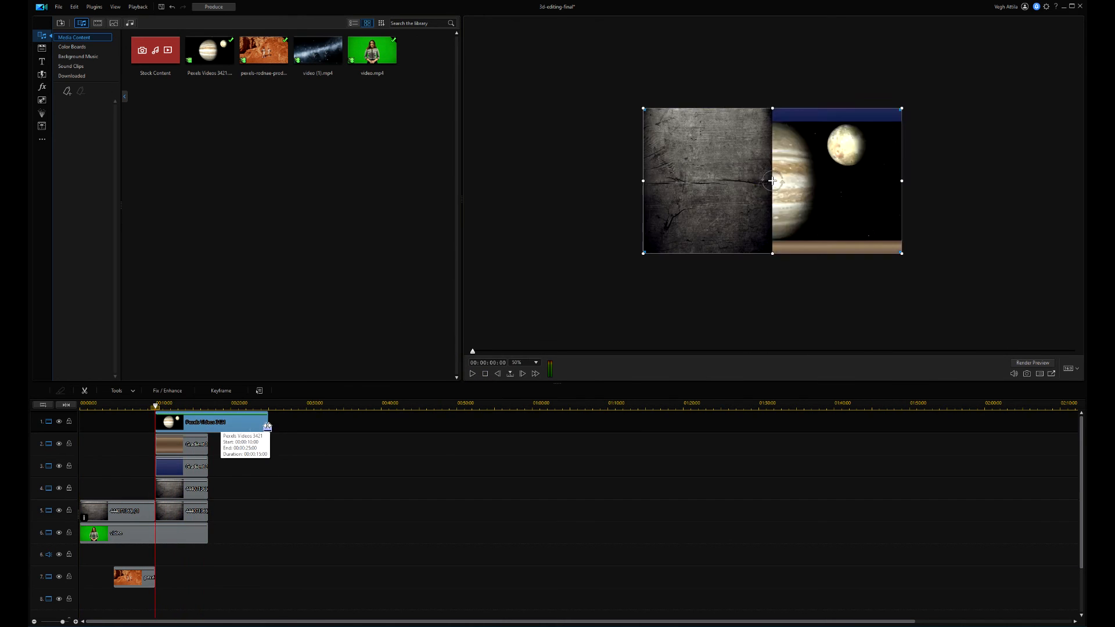
left_click(116, 390)
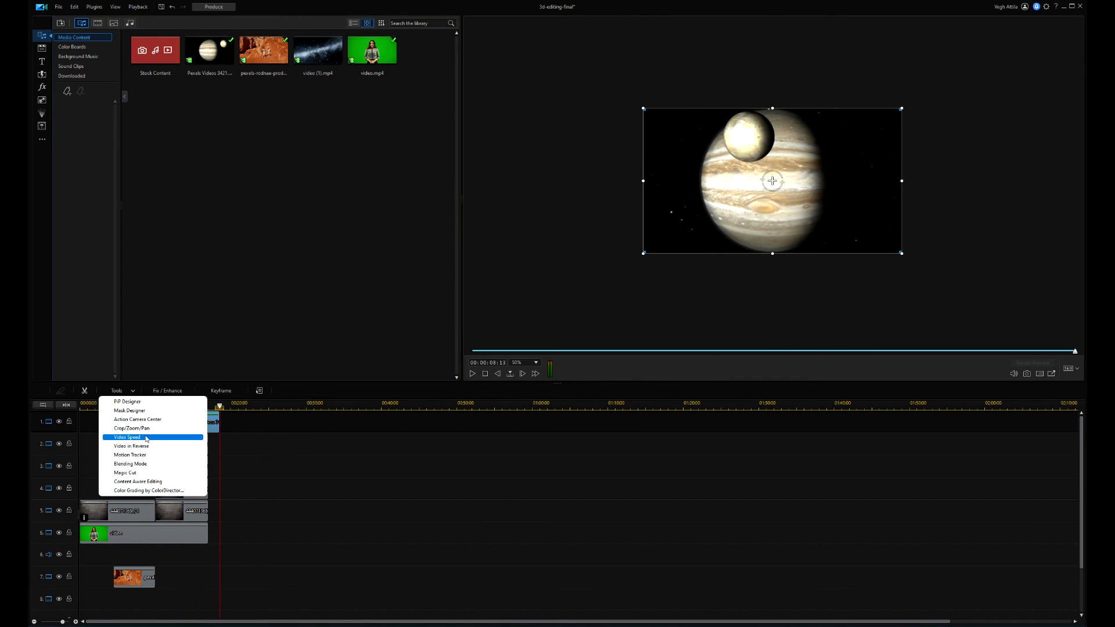
Shrink the Jupiter clip's crop box at the end keyframe for a gradual zoom-in
left_click(131, 428)
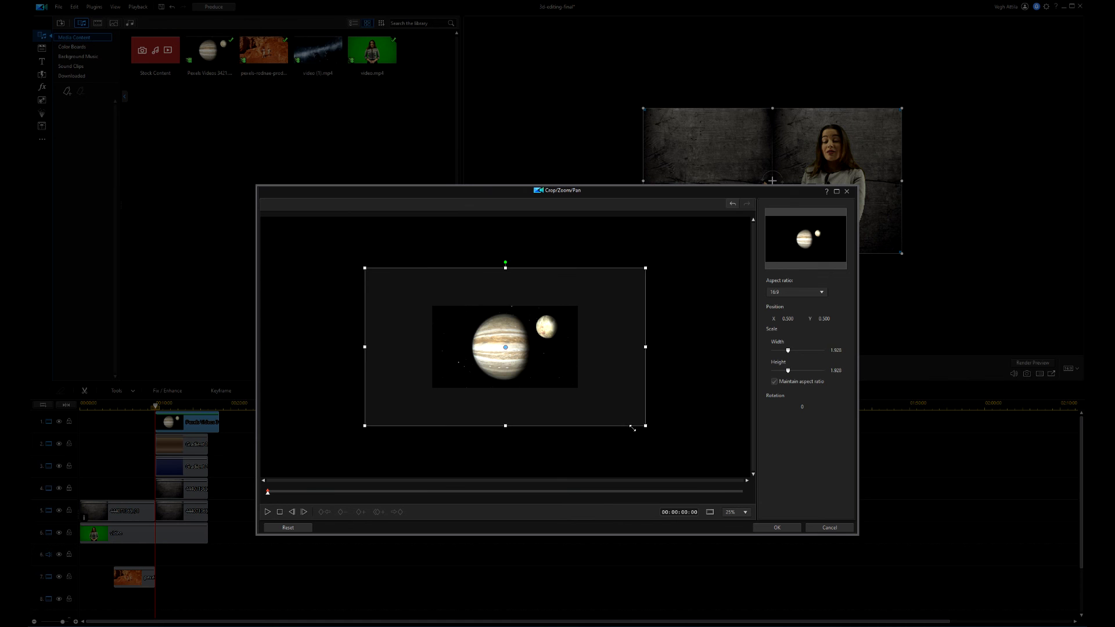
left_click_drag(644, 427, 610, 405)
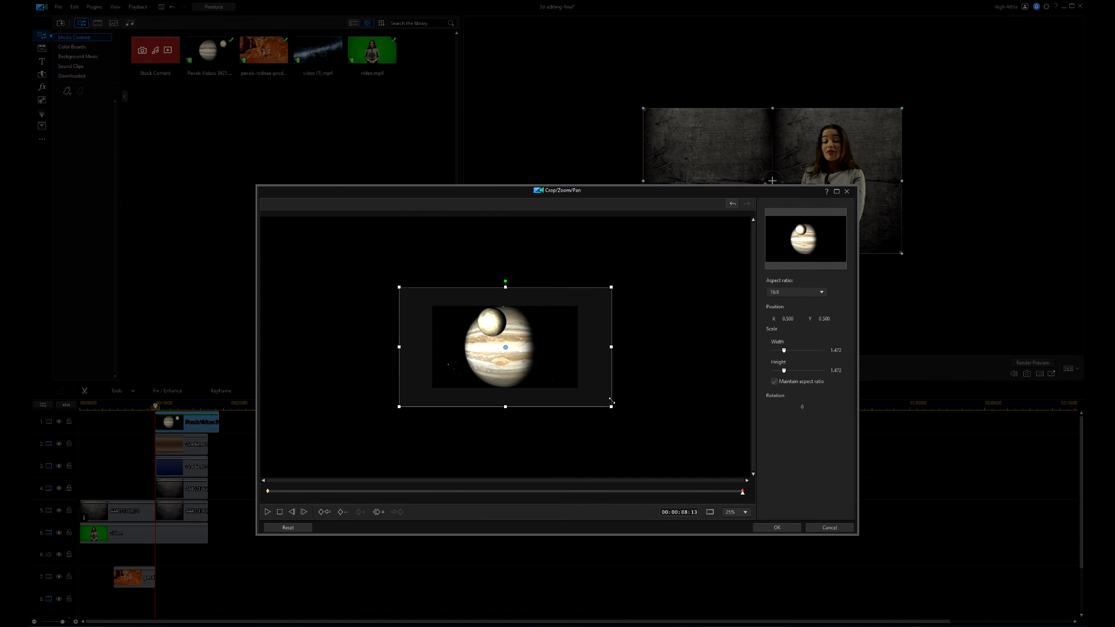
left_click(776, 528)
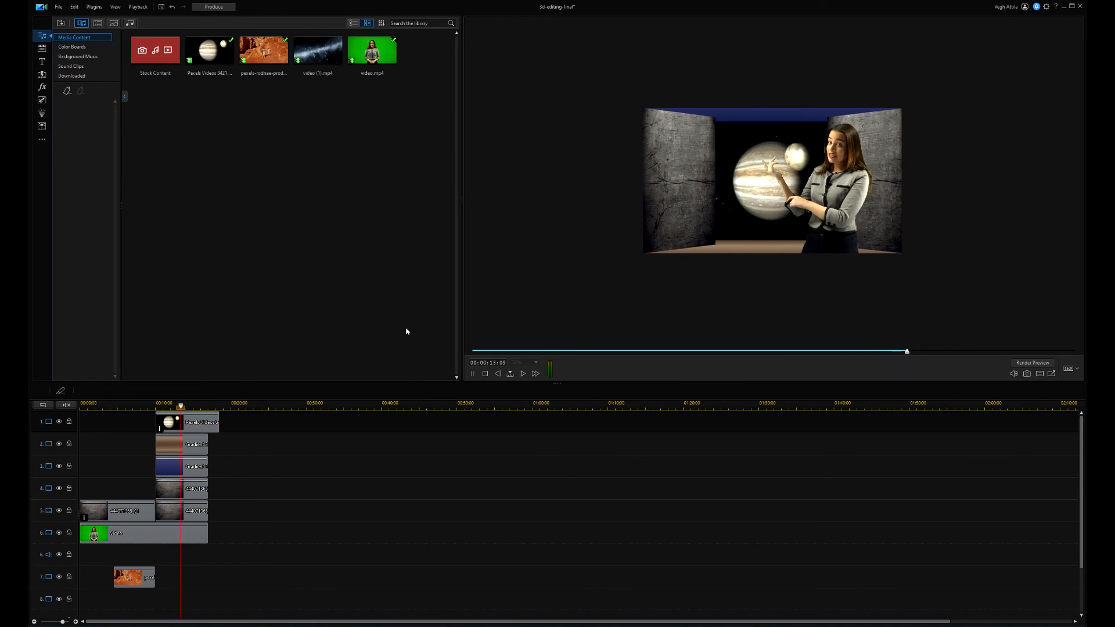